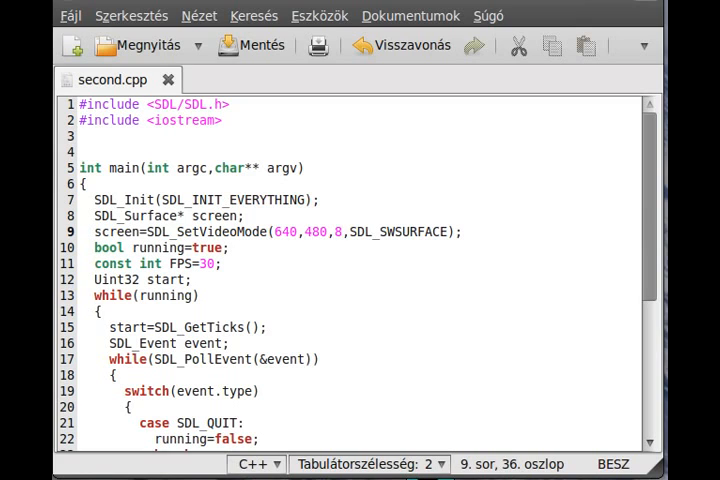
Place the cursor above main in second.cpp, scrolling to find the spot
click(345, 231)
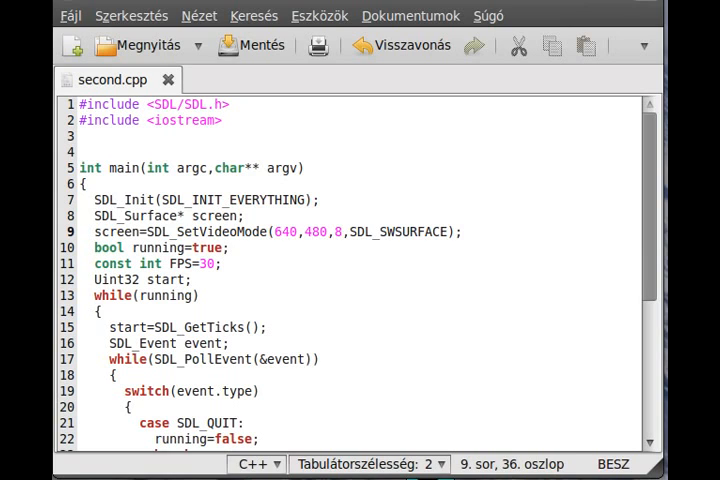
click(342, 232)
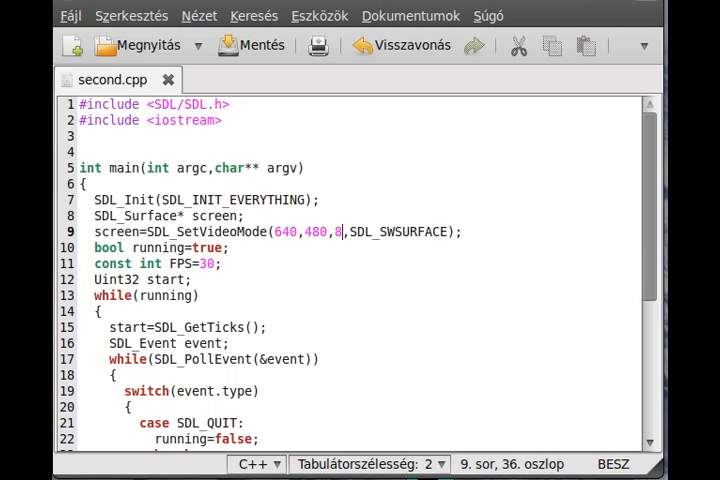
mouse_move(591, 324)
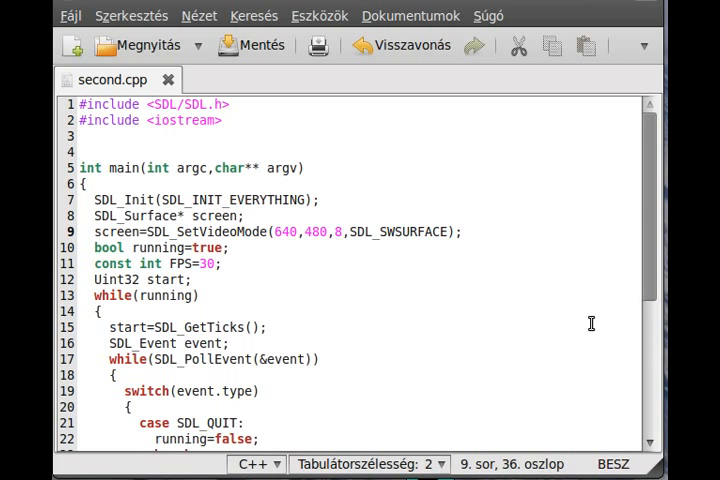
click(345, 232)
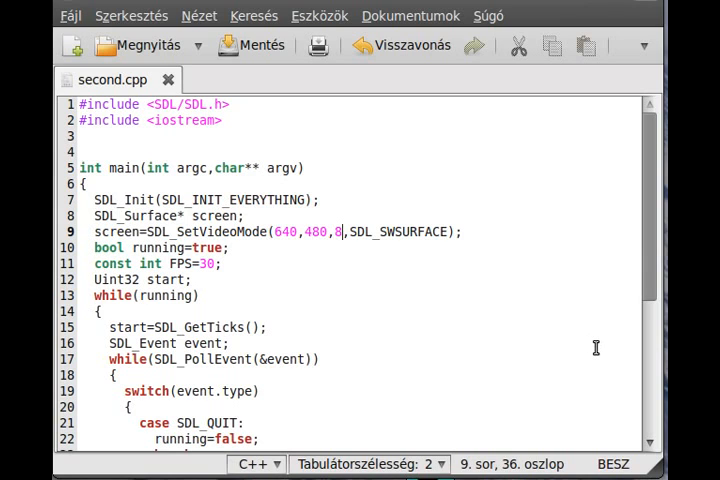
mouse_move(568, 369)
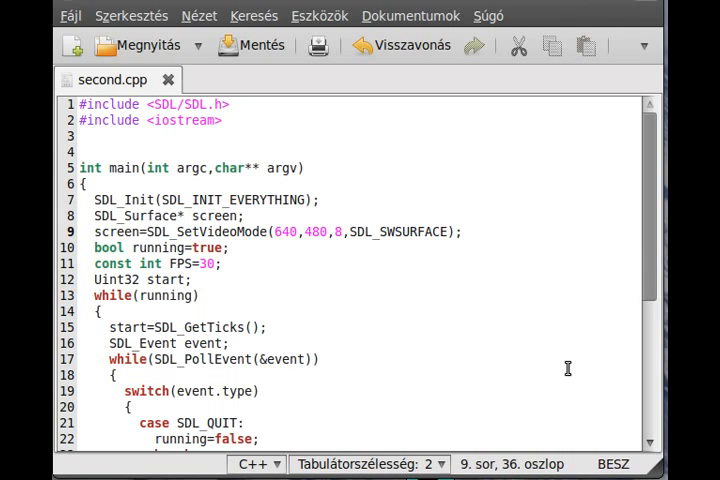
mouse_move(558, 352)
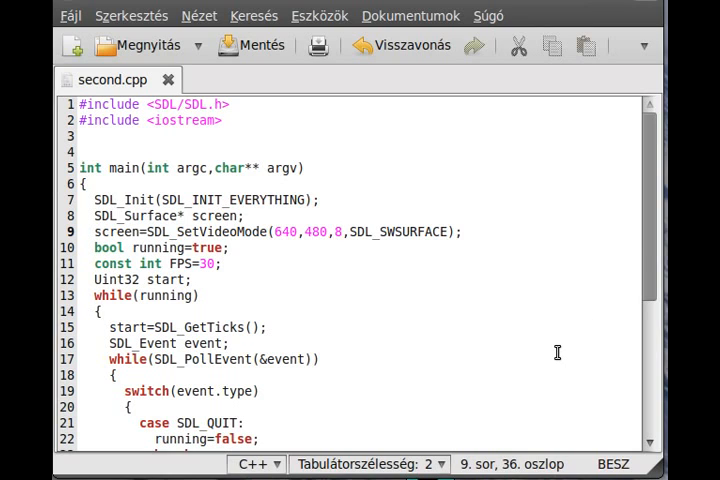
click(345, 232)
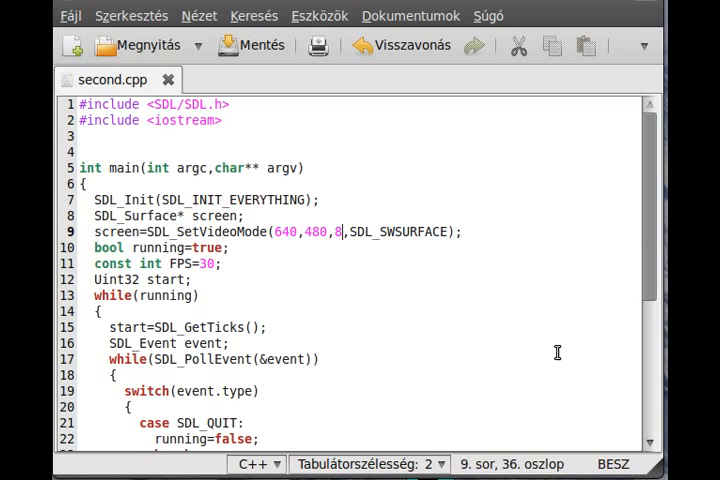
mouse_move(72, 278)
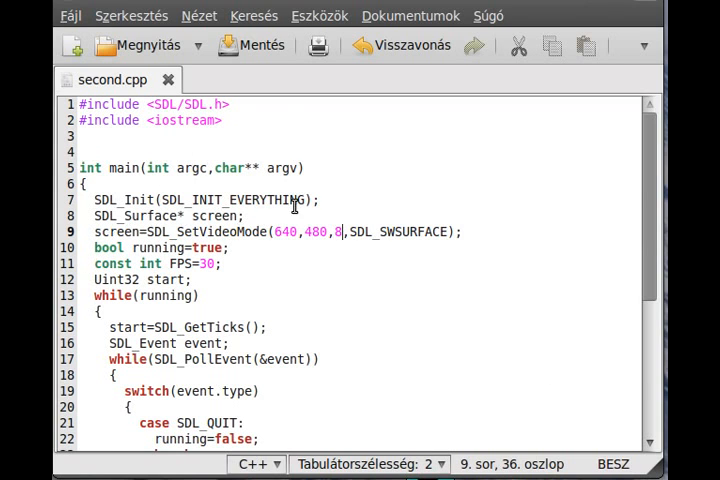
scroll(down, 3)
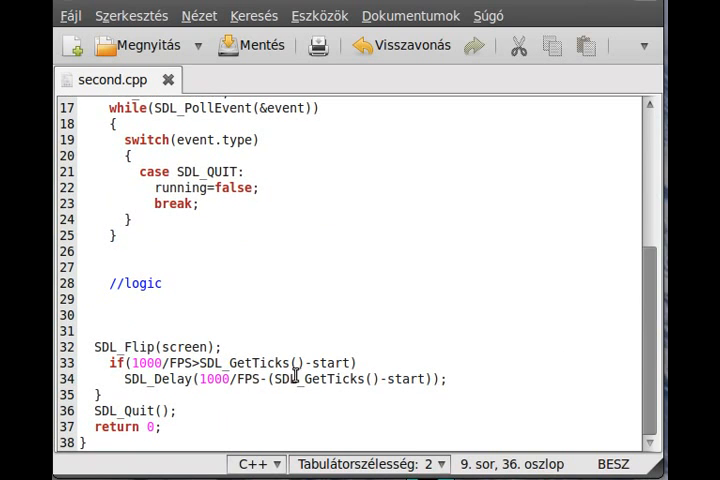
scroll(up, 3)
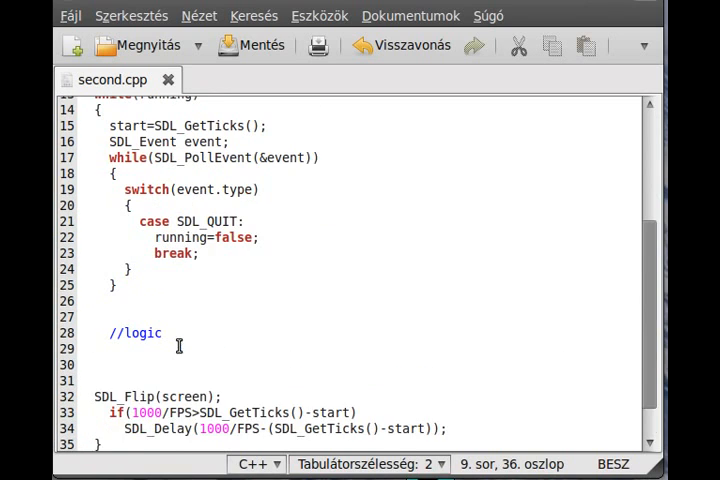
scroll(up, 3)
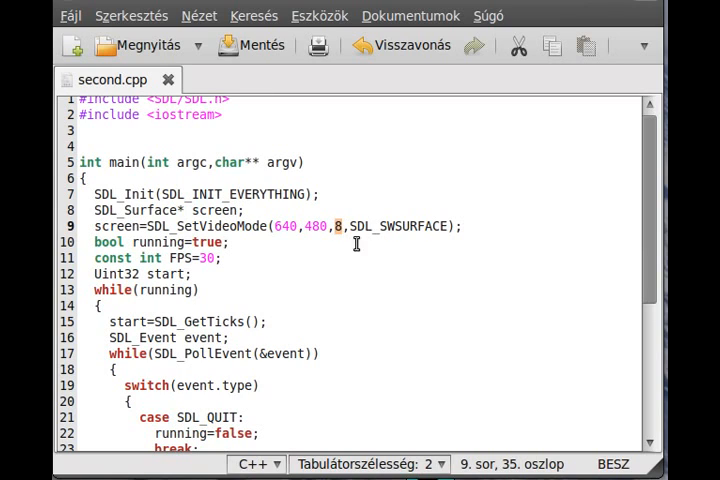
mouse_move(421, 206)
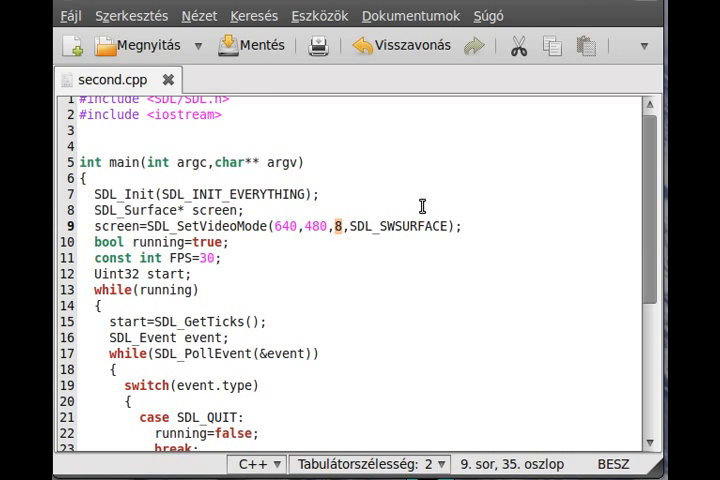
mouse_move(257, 161)
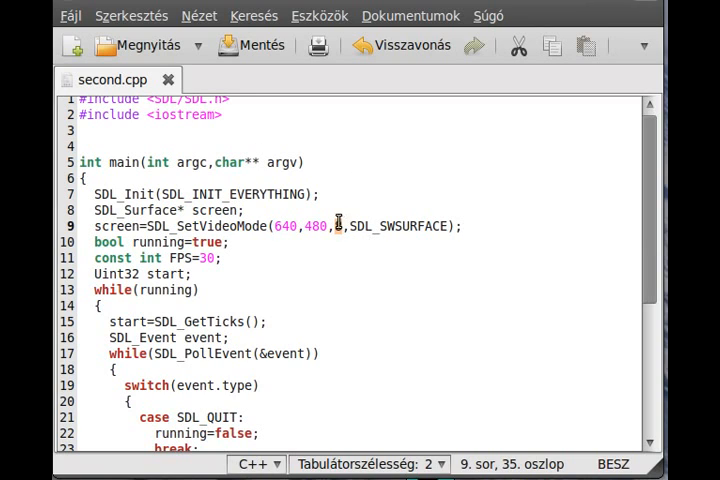
mouse_move(356, 219)
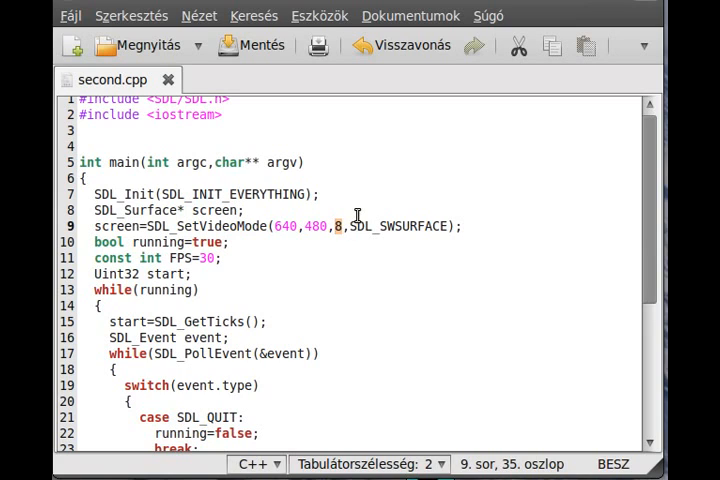
mouse_move(102, 114)
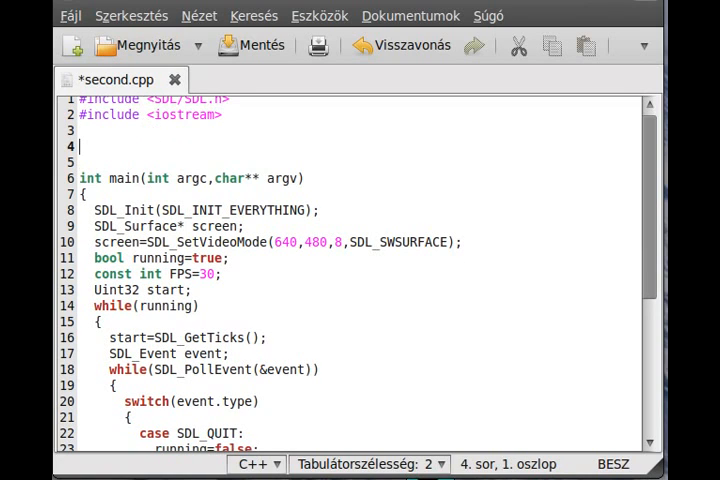
Type the signature start: void putpixel(SDL_Surface* screen, int x, int
text(void p)
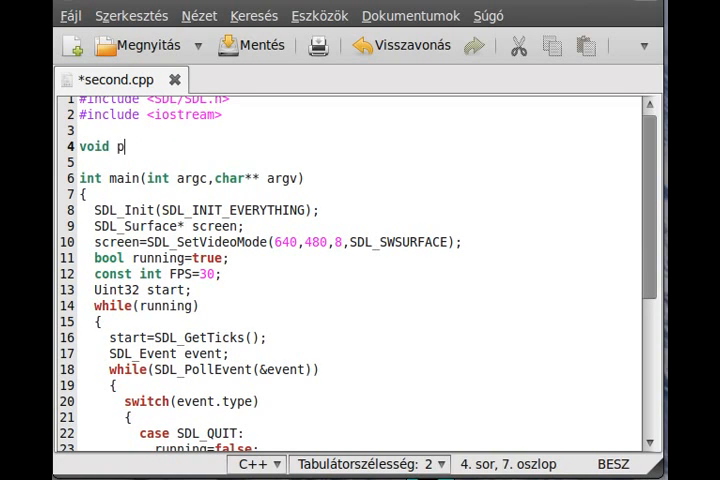
text(utpixerl)
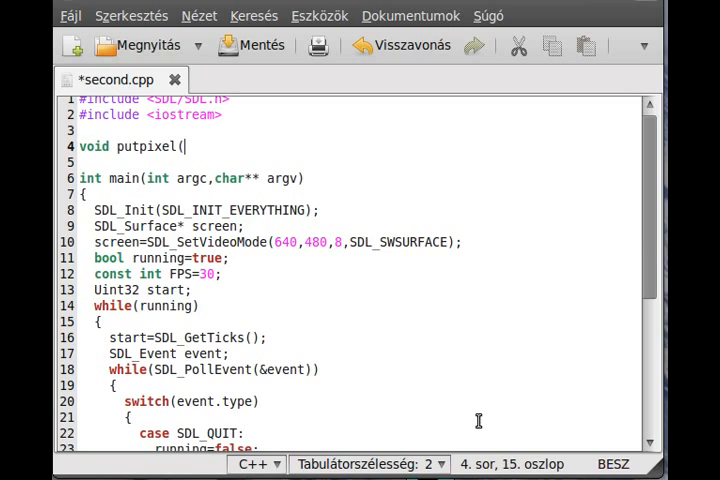
mouse_move(325, 226)
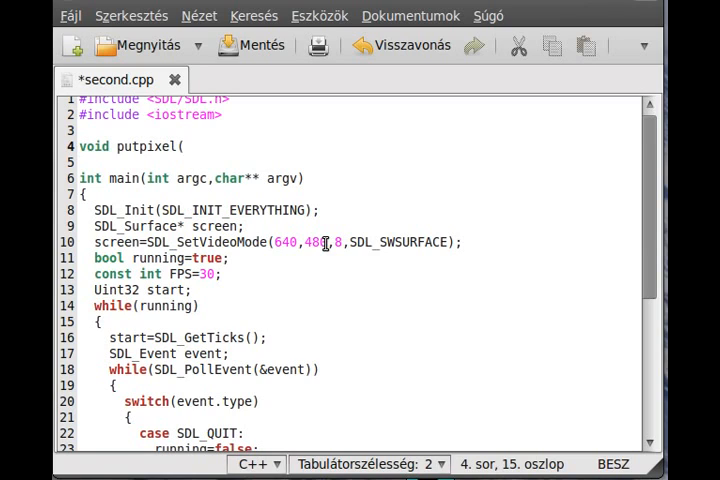
text(SDL_Surfa)
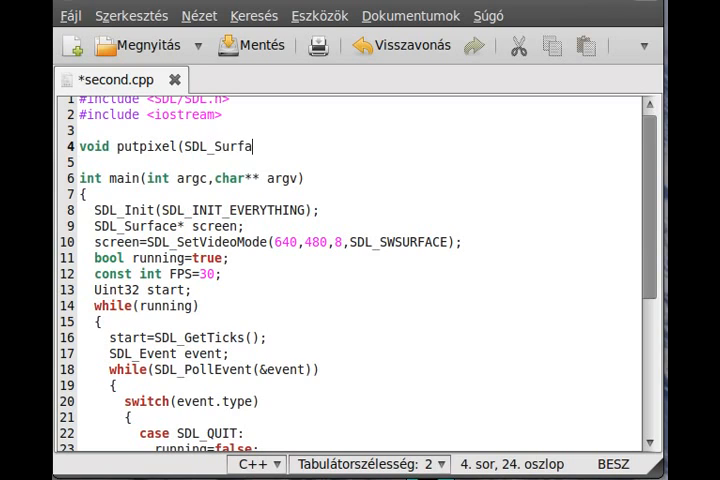
text(ce* scre)
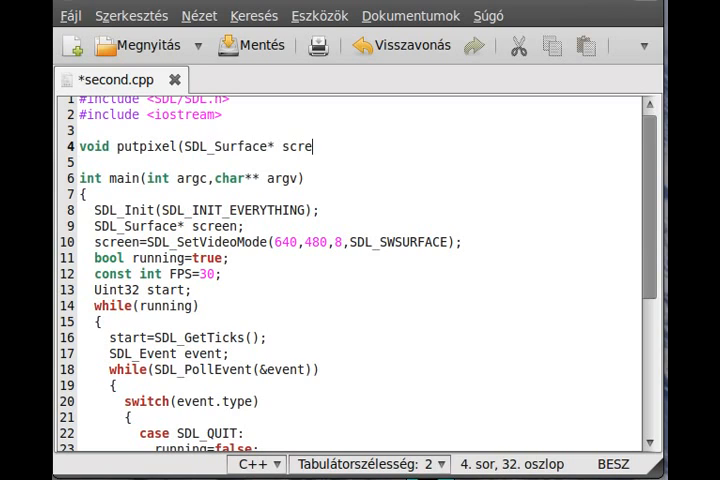
text(en,)
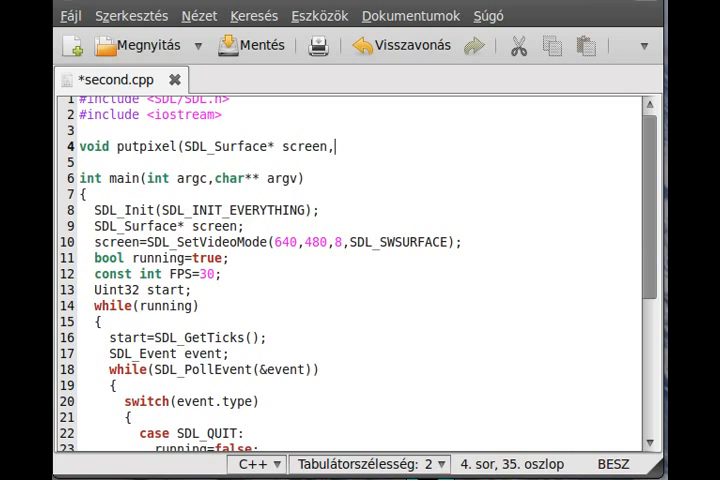
text(int x)
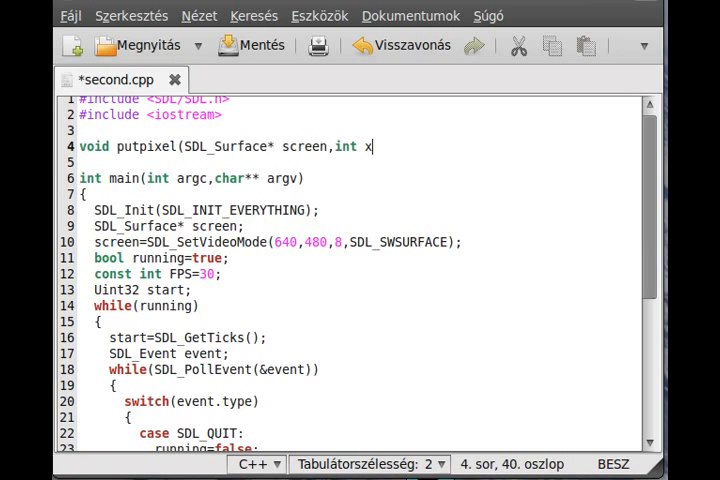
text(, int y))
text({)
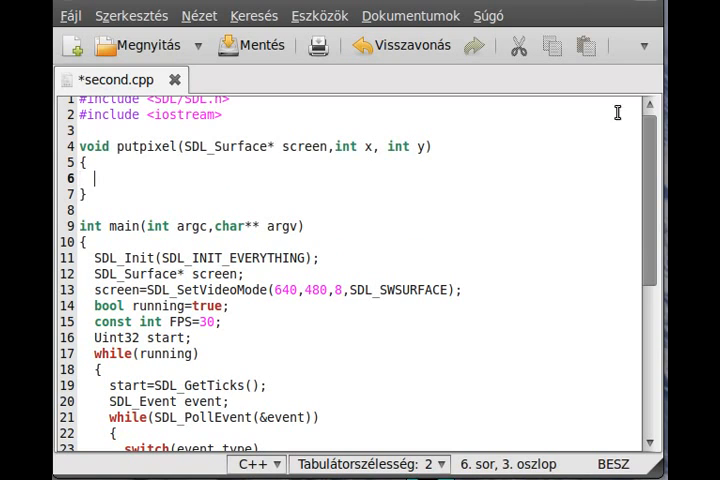
mouse_move(273, 163)
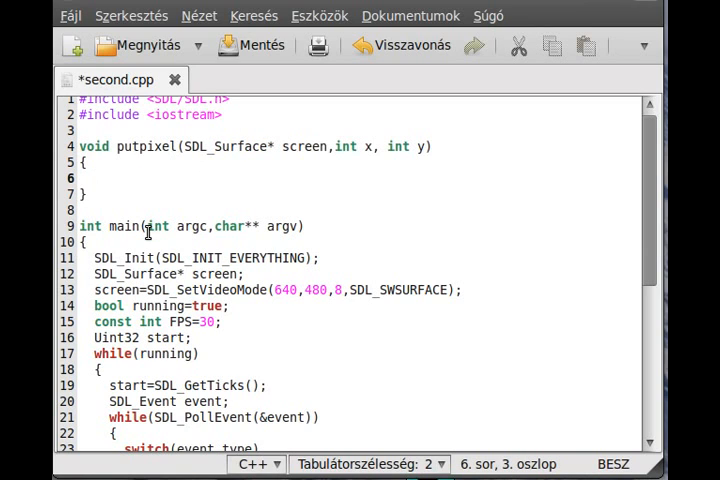
Place the cursor near the putpixel signature without typing anything
click(97, 177)
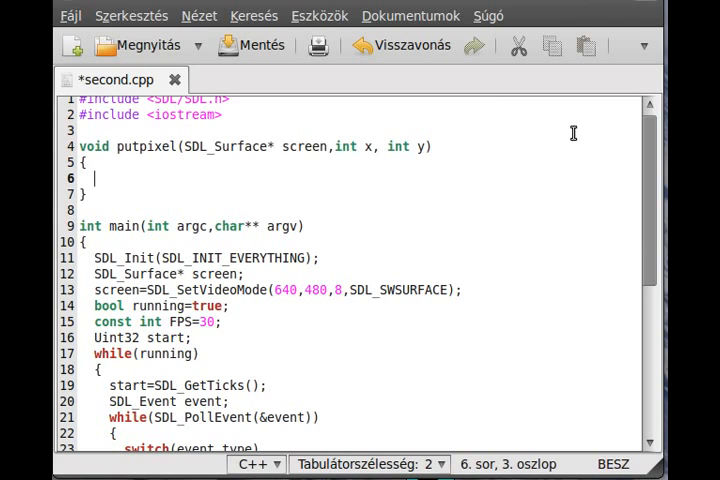
mouse_move(340, 290)
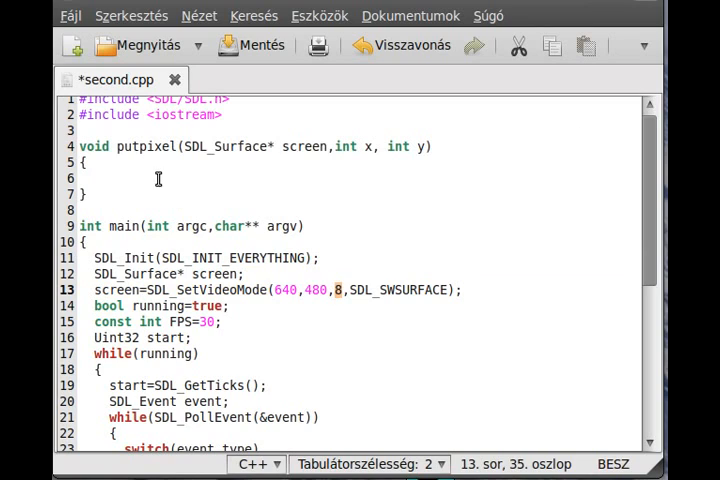
Type Uint8* pixels=screen->pixels; as the first line of putpixel
text(Ui)
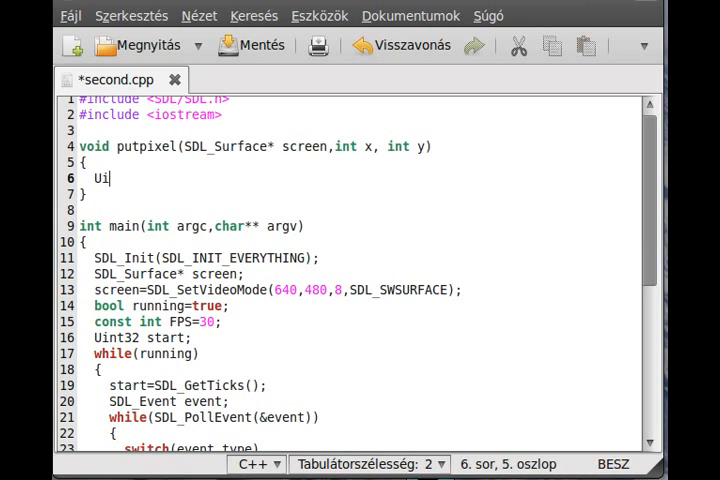
text(nt8)
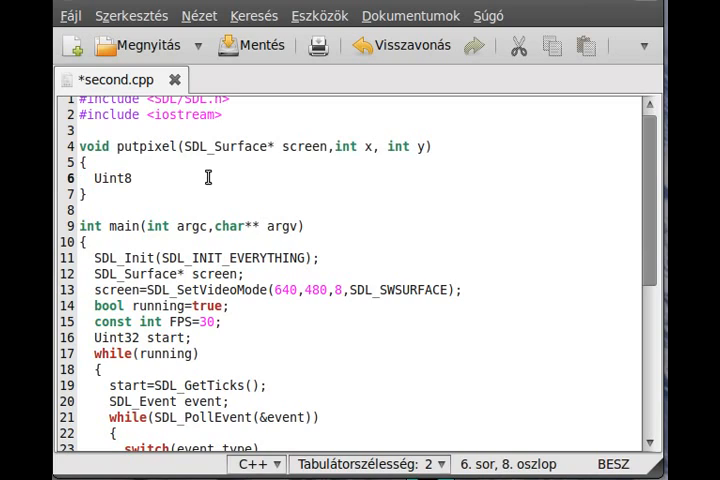
text(*)
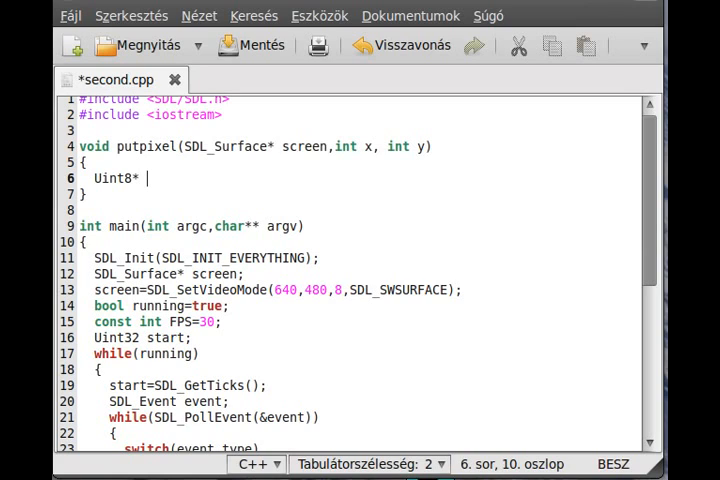
text(pixels=)
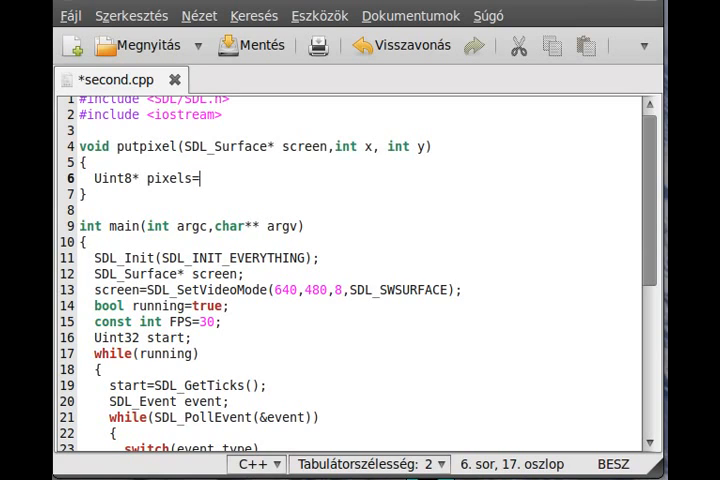
text(s)
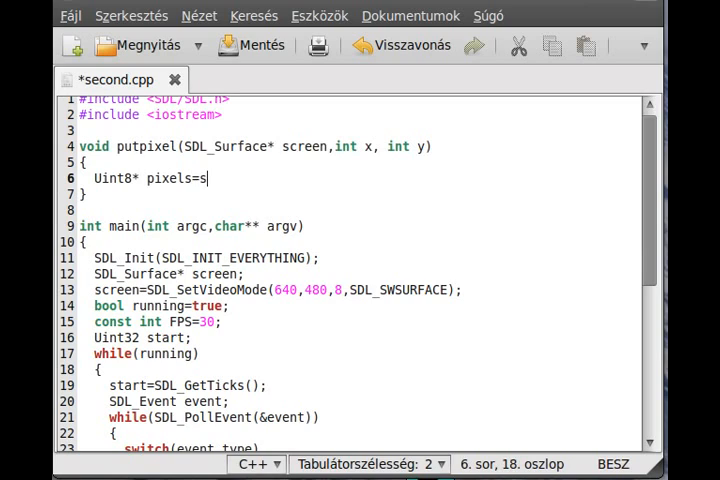
text(creen->p)
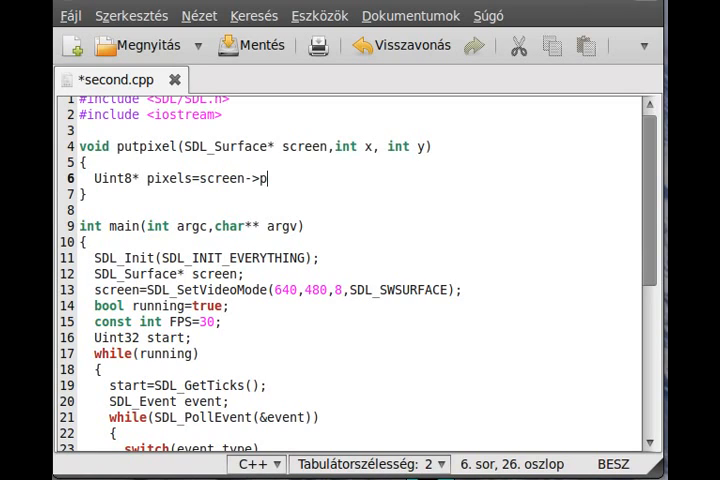
text(ixels)
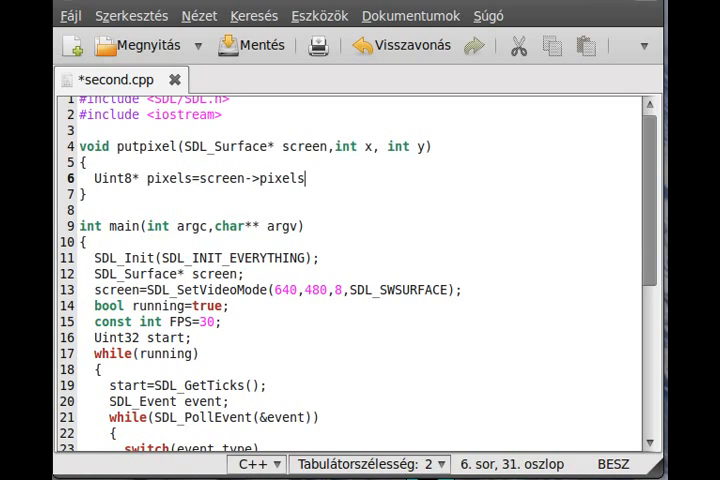
text(;)
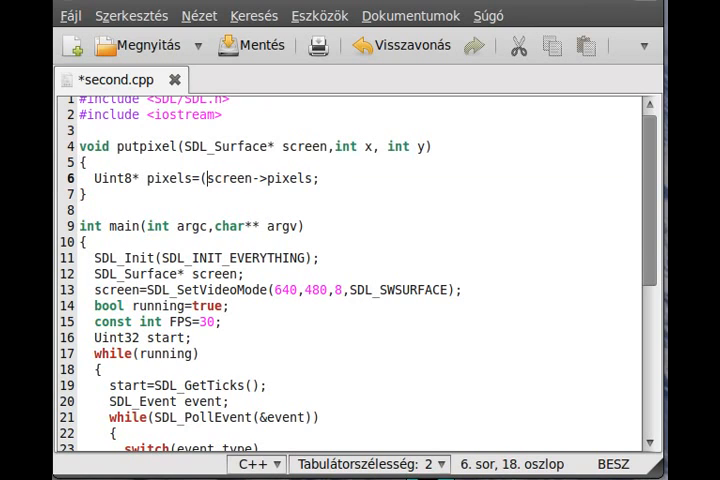
Add the (Uint8*) cast to the pixels declaration and open a new line below
text(Uint8*))
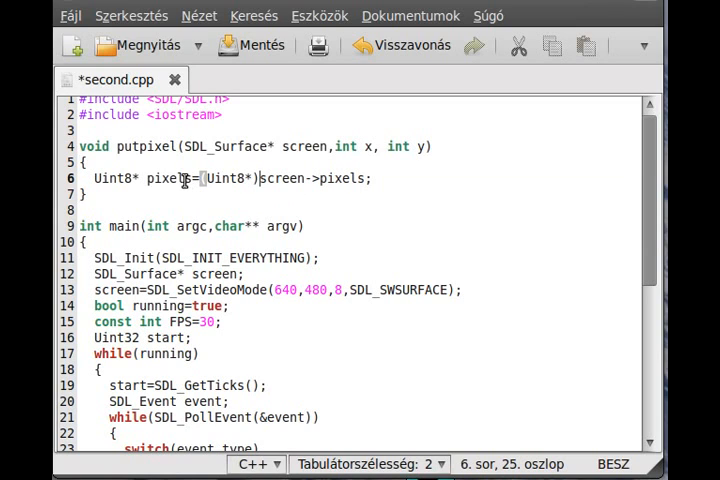
double_click(167, 178)
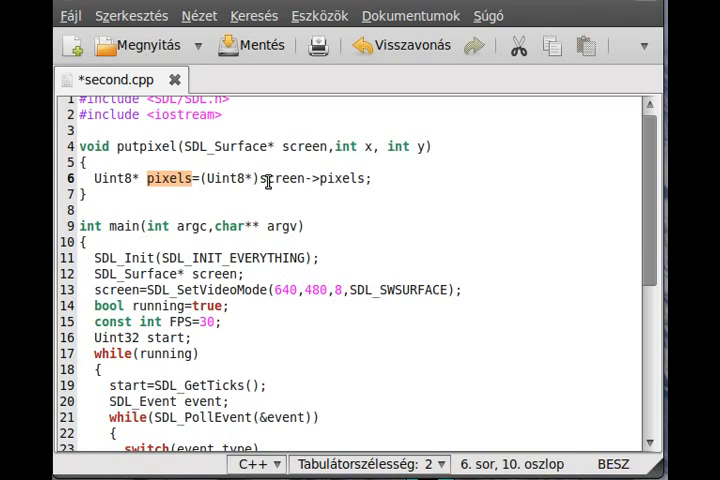
mouse_move(424, 205)
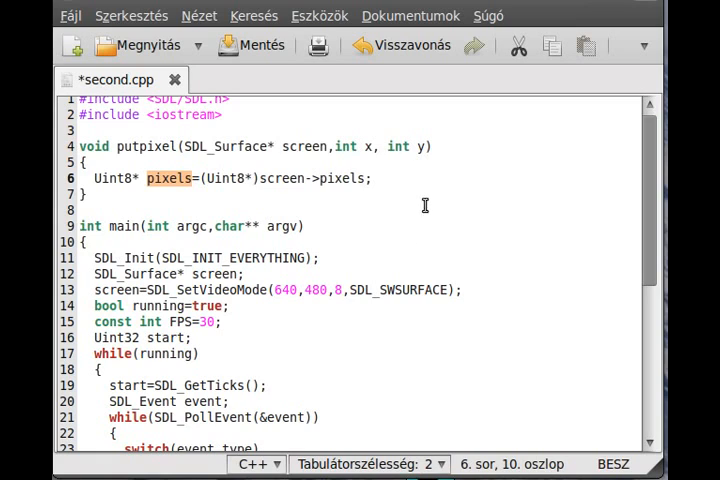
mouse_move(408, 178)
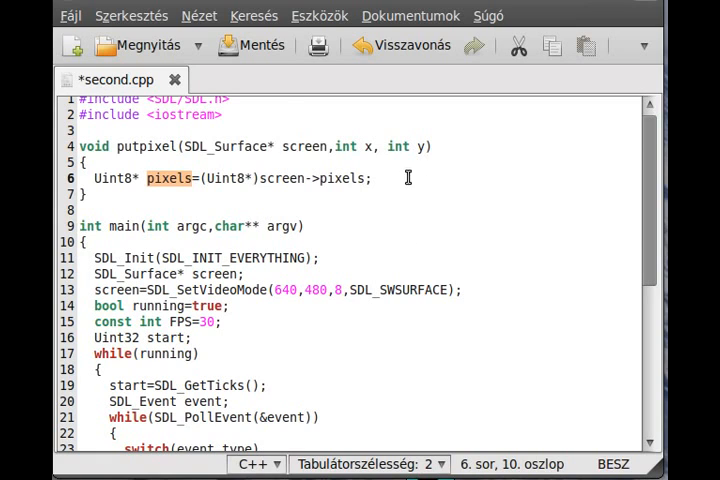
mouse_move(432, 208)
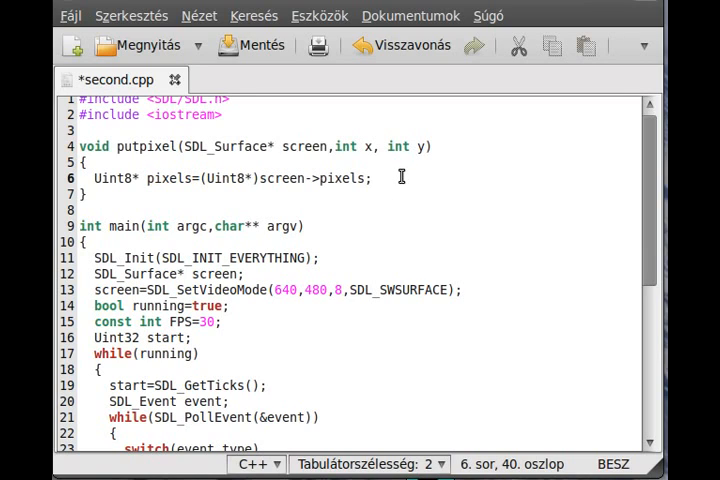
click(373, 147)
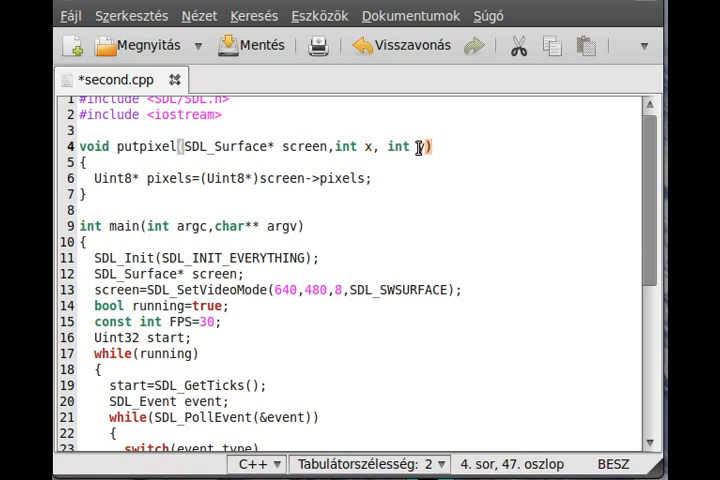
click(414, 178)
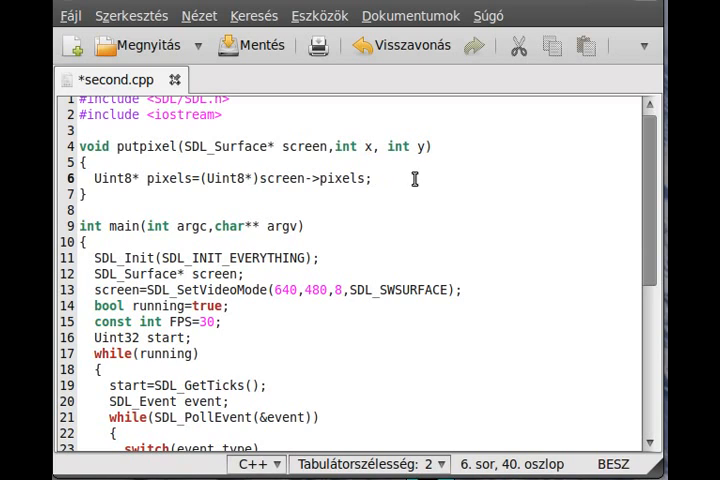
key(Return)
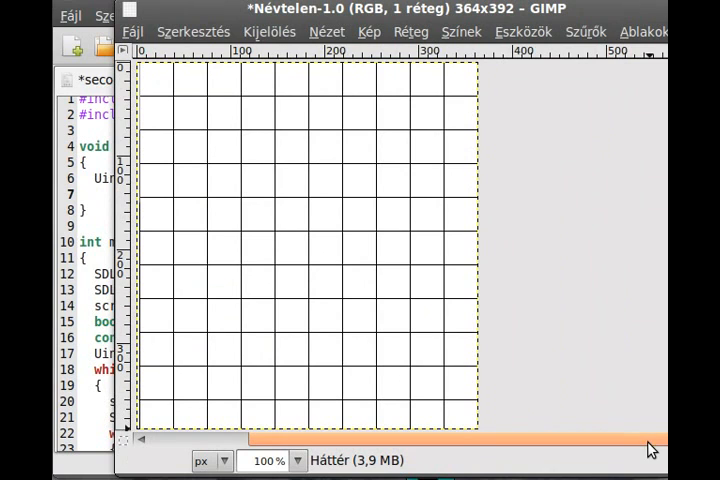
mouse_move(470, 95)
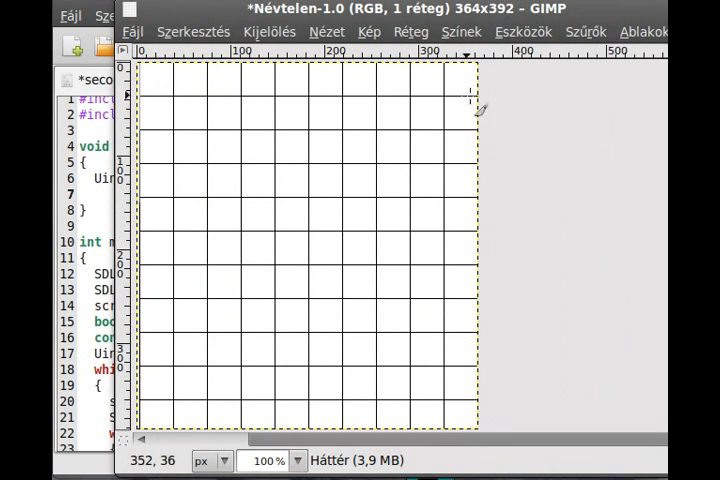
mouse_move(205, 160)
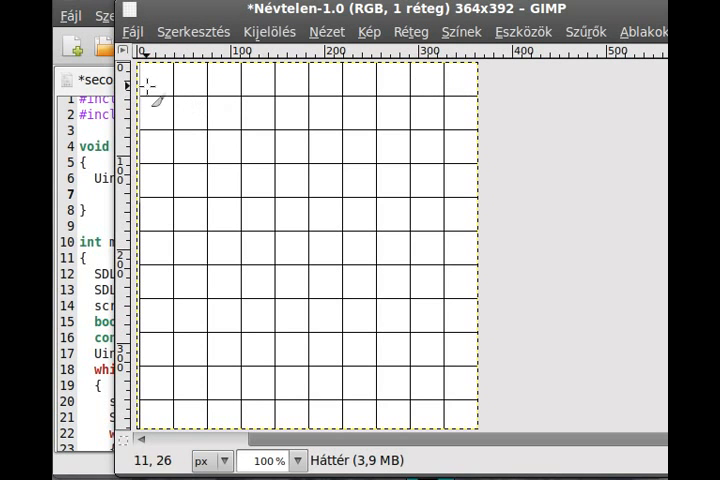
mouse_move(520, 130)
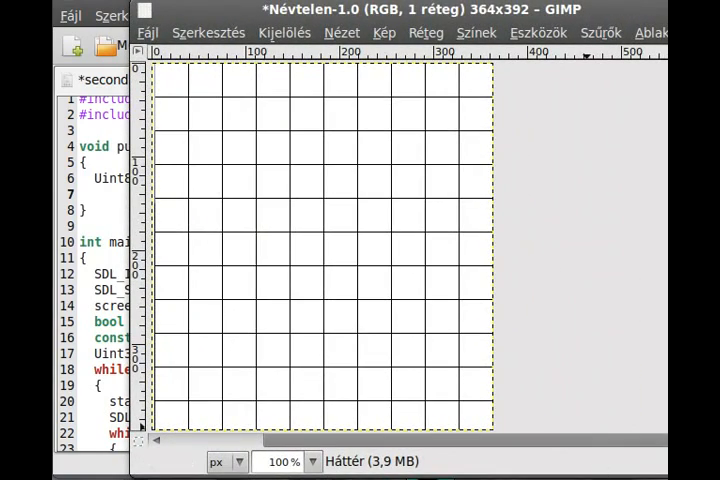
mouse_move(480, 363)
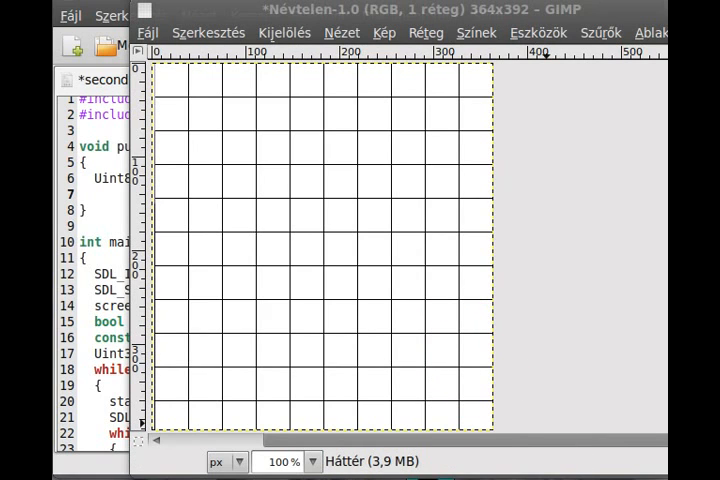
mouse_move(247, 192)
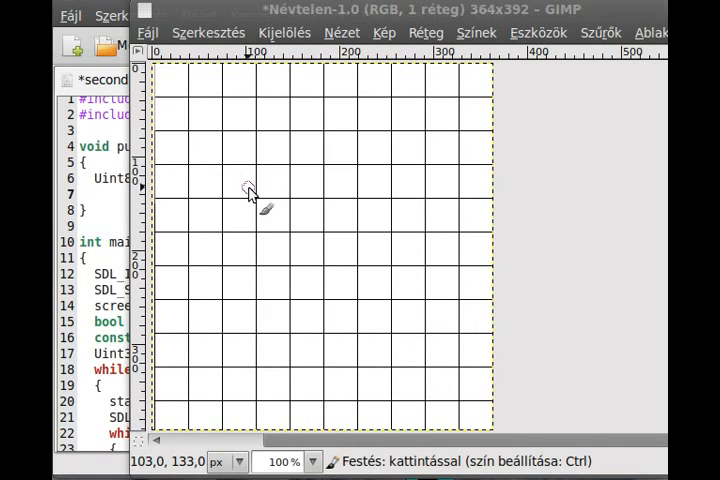
Paint a single black dot on one grid cell in GIMP
click(238, 183)
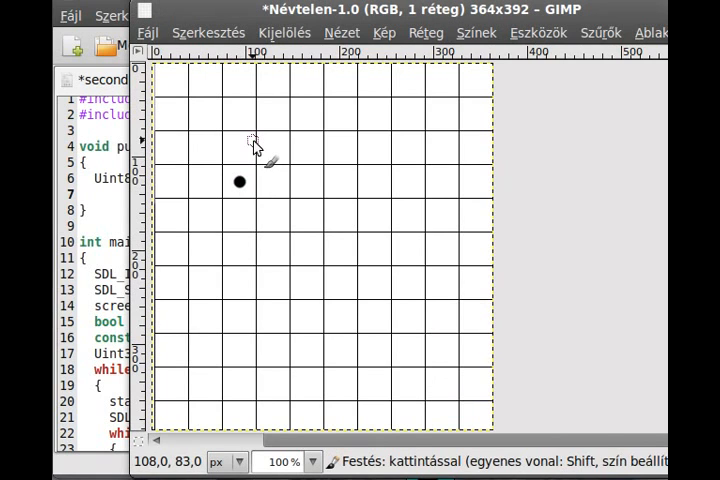
mouse_move(180, 90)
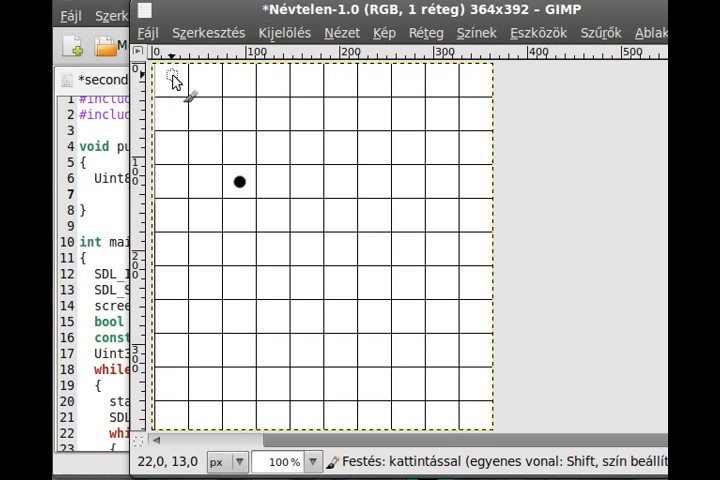
mouse_move(430, 70)
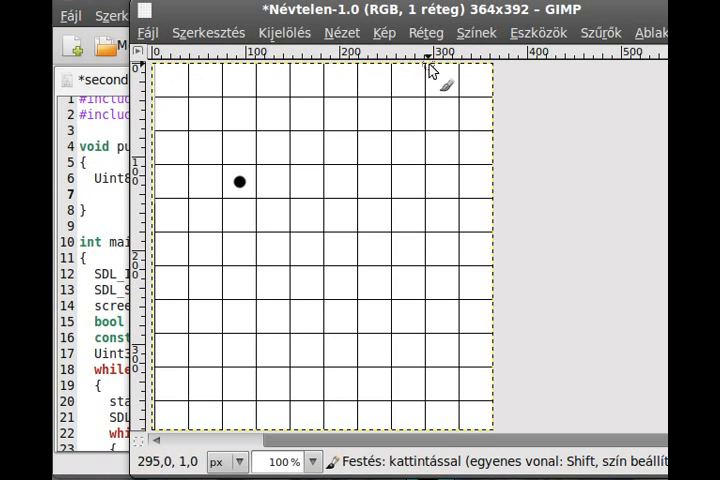
mouse_move(483, 90)
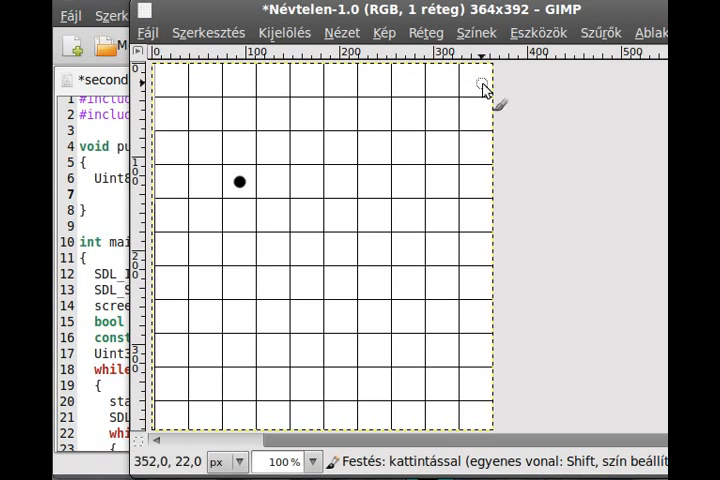
mouse_move(175, 160)
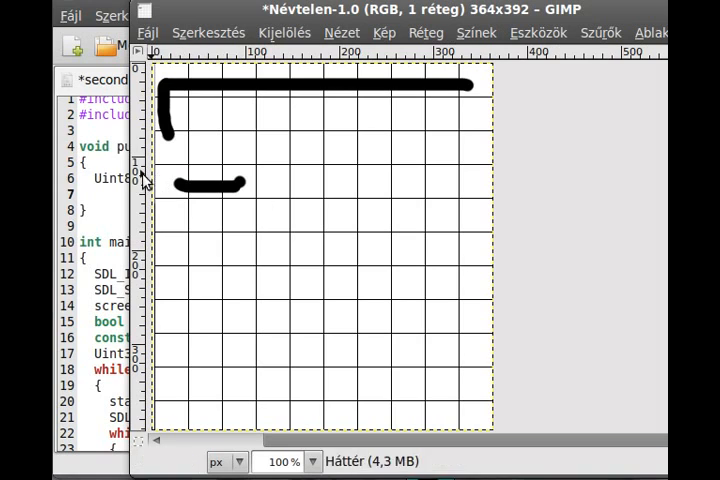
mouse_move(222, 112)
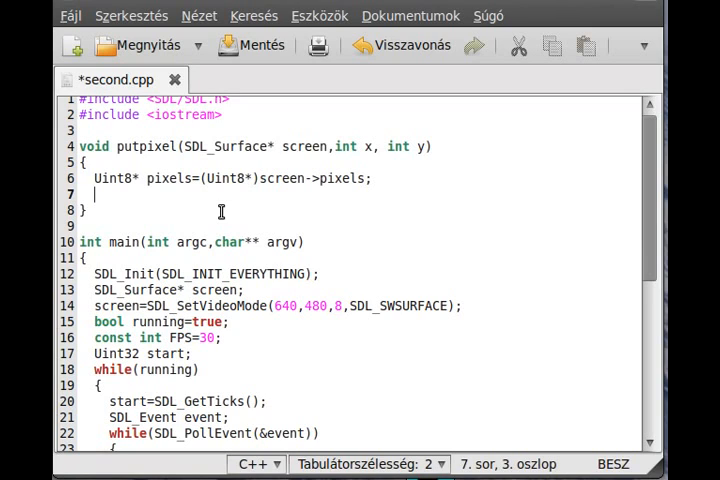
Start line 7 with Uint8* pixel= below the pixels declaration
text(U)
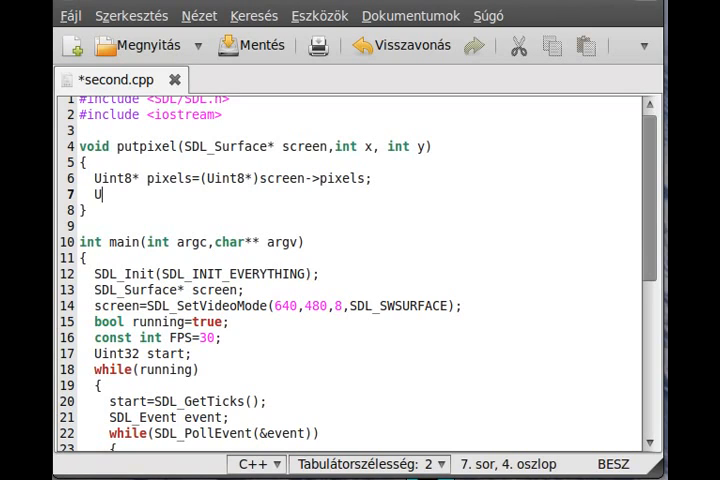
text(int8)
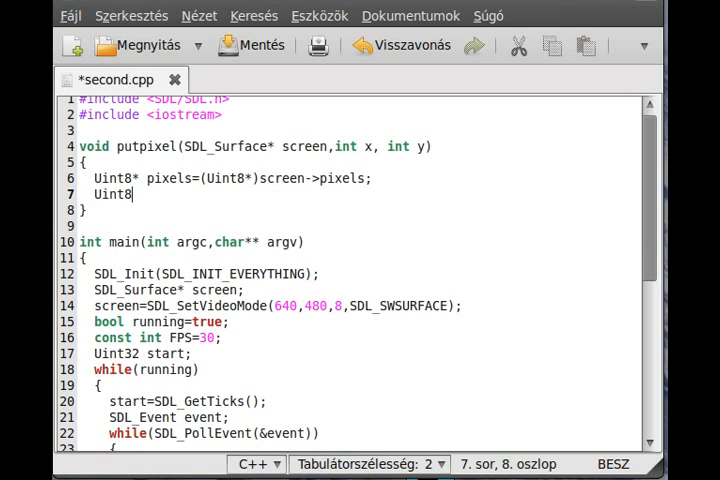
text(*)
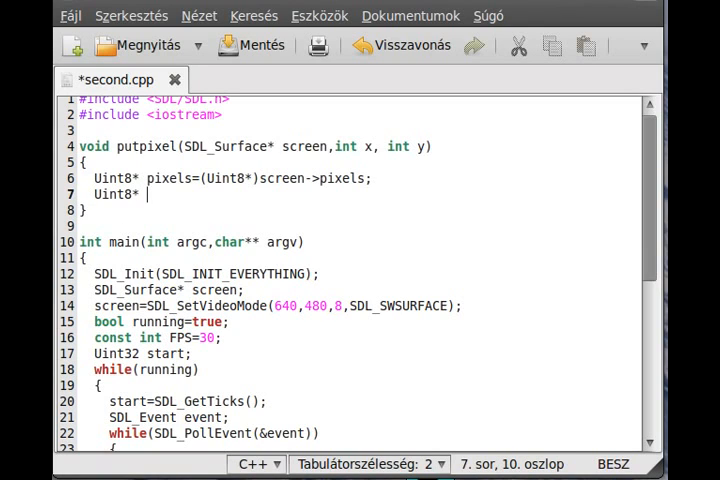
text(pixel)
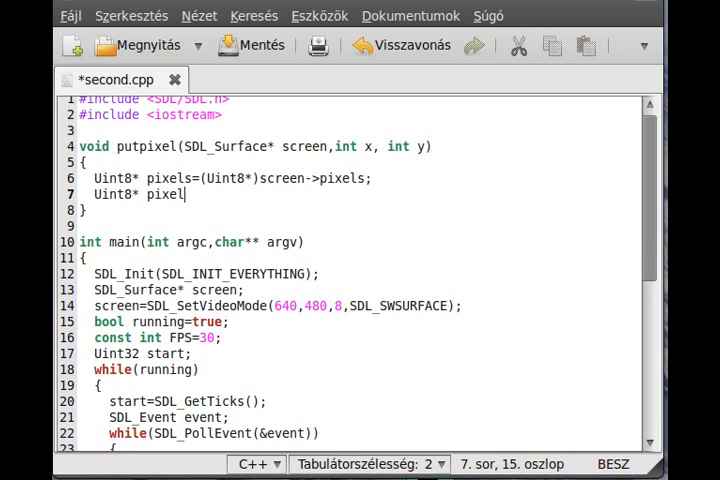
text(=)
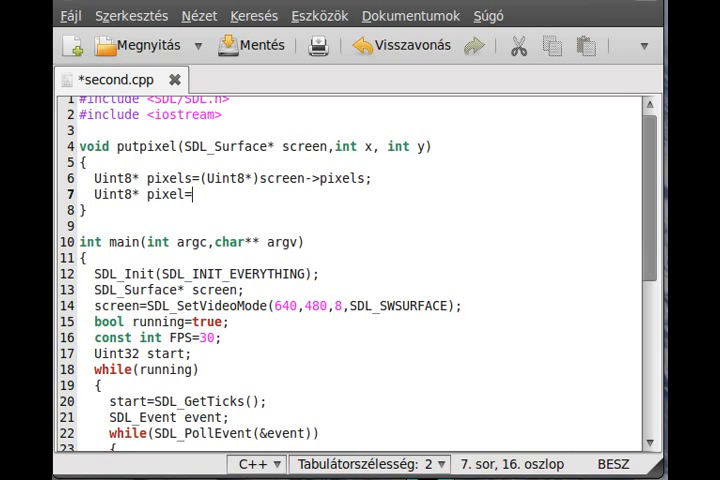
double_click(168, 178)
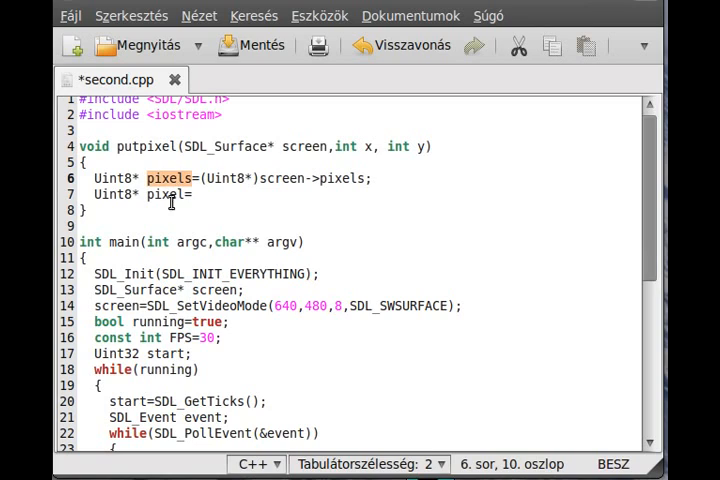
click(190, 194)
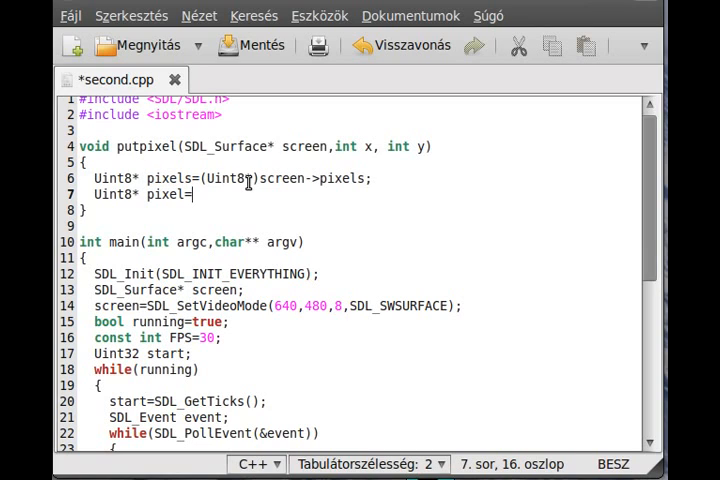
Continue the pixel declaration as pixels+y*, correcting mistyped characters
text((U)
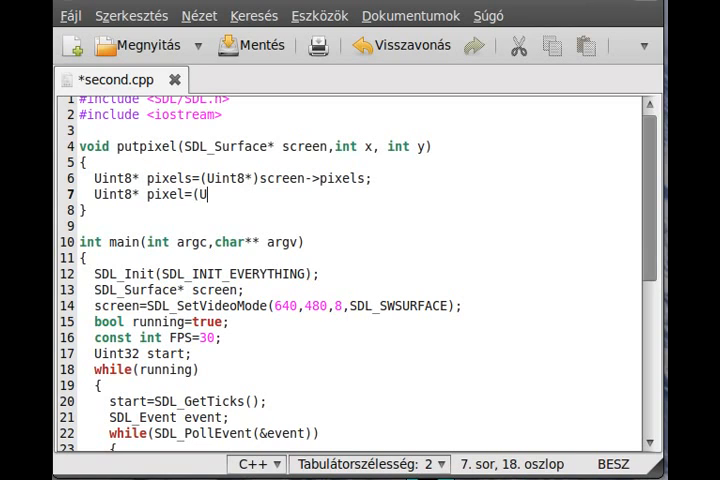
key(BackSpace)
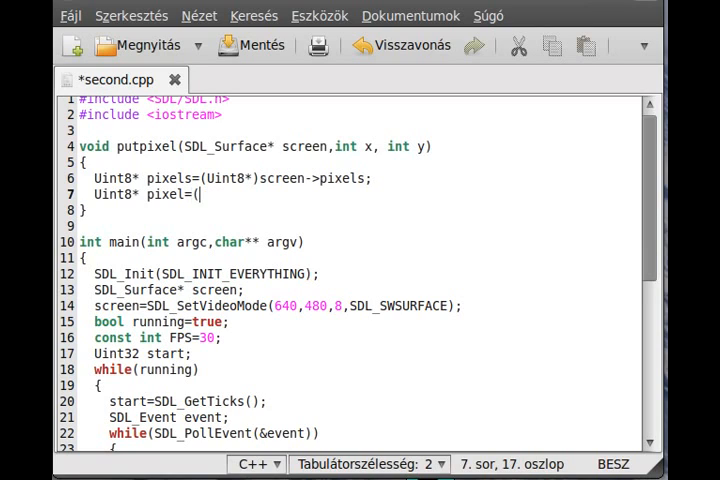
text(s)
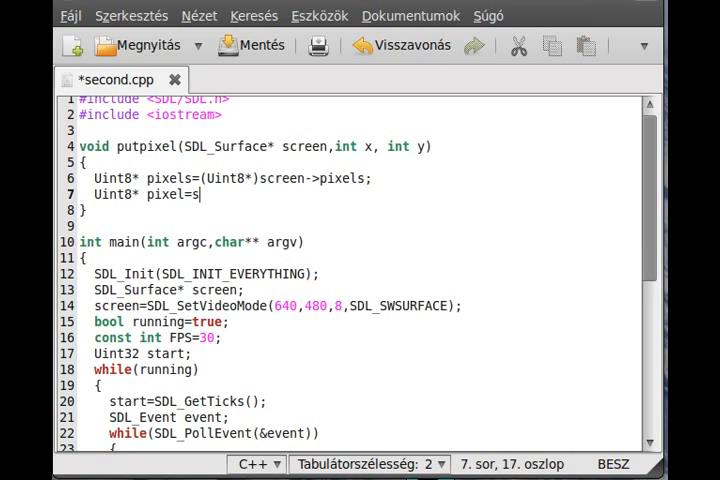
text(ixe)
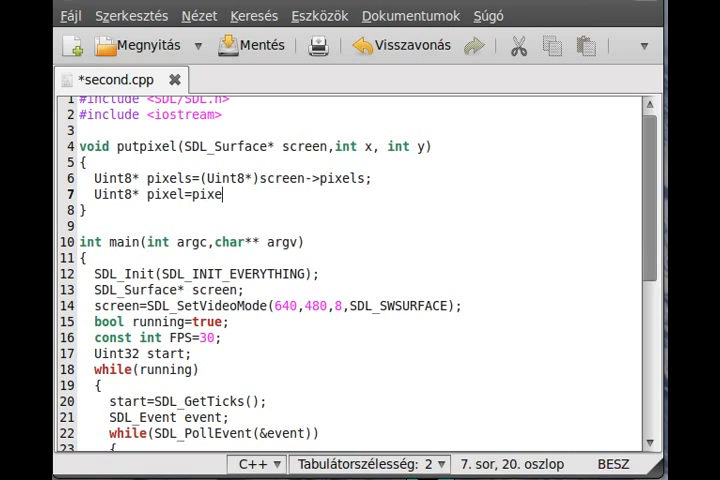
text(ls)
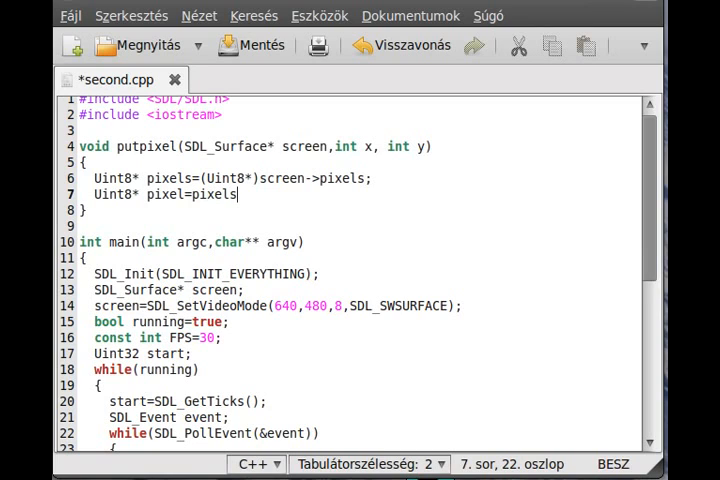
text(+)
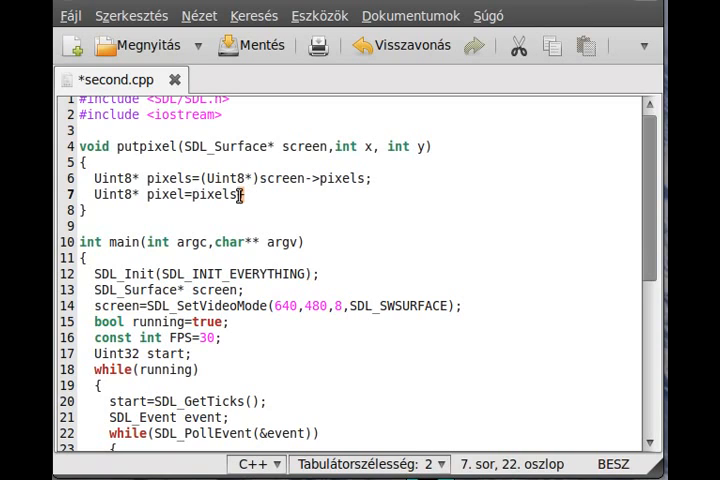
text(+)
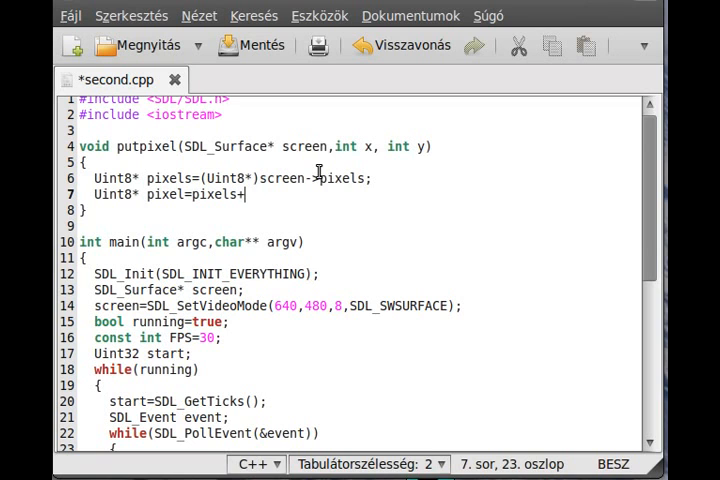
text(y*)
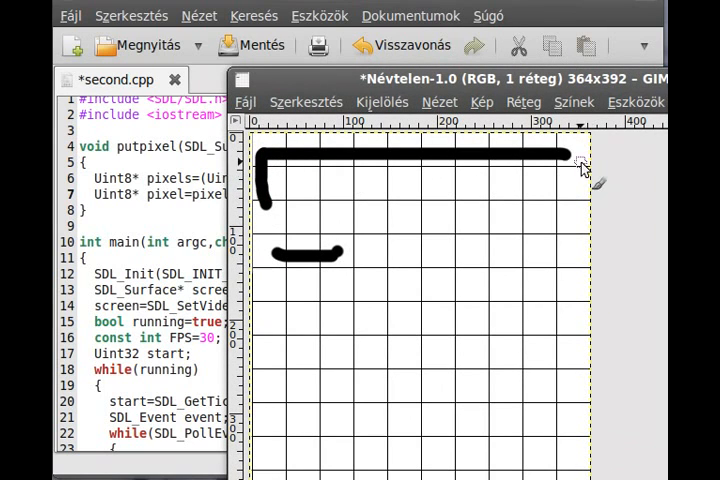
mouse_move(493, 90)
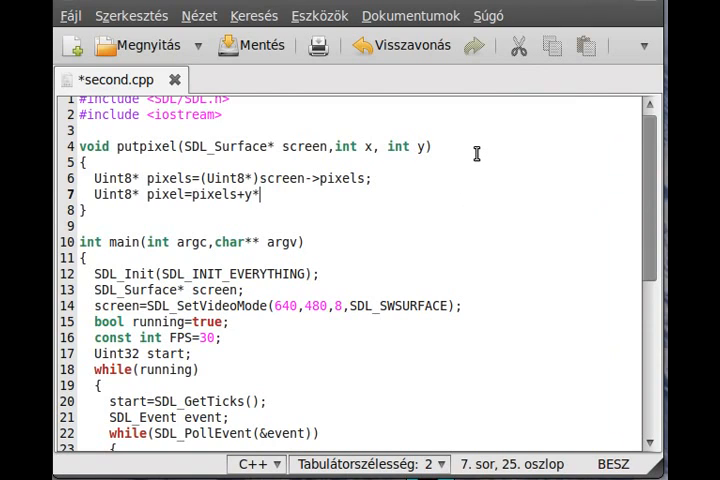
mouse_move(474, 154)
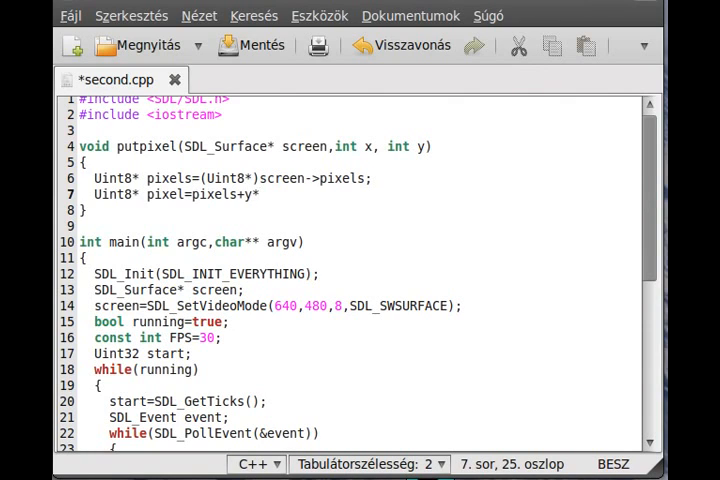
Extend line 7 to read pixel=pixels+y*screen->pitch+
text(screen->pi)
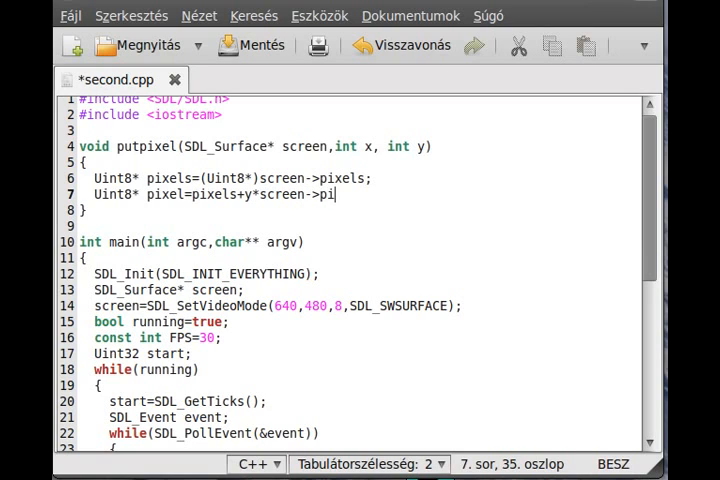
text(tch)
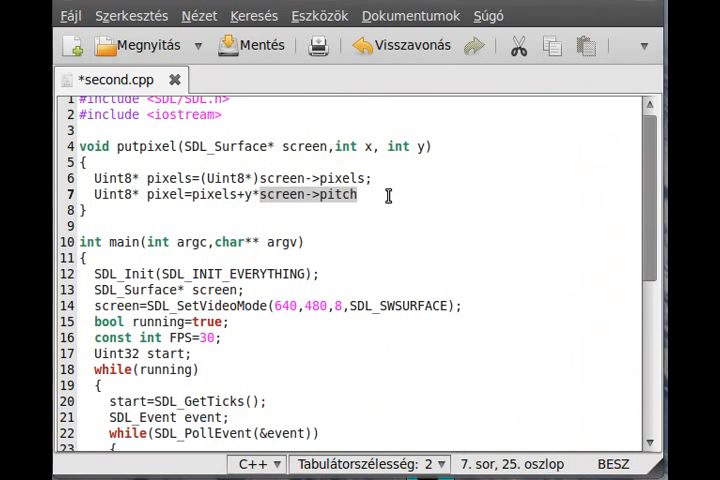
text(+)
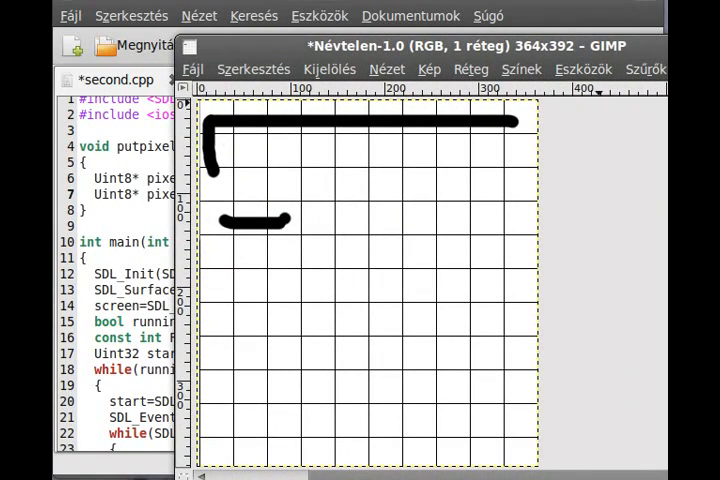
mouse_move(235, 125)
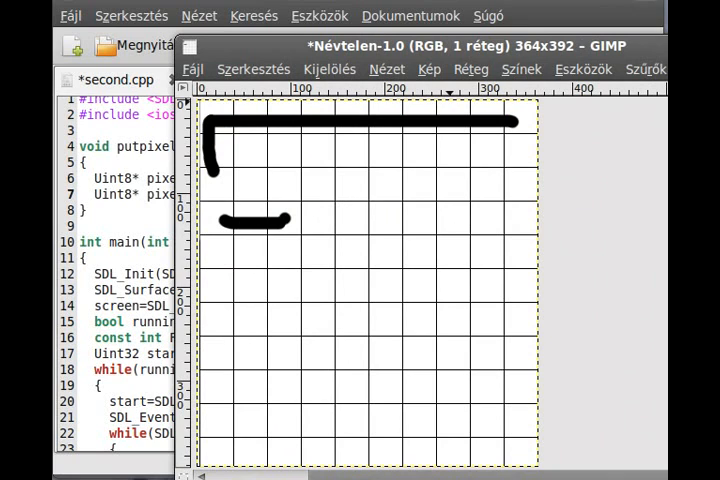
mouse_move(220, 235)
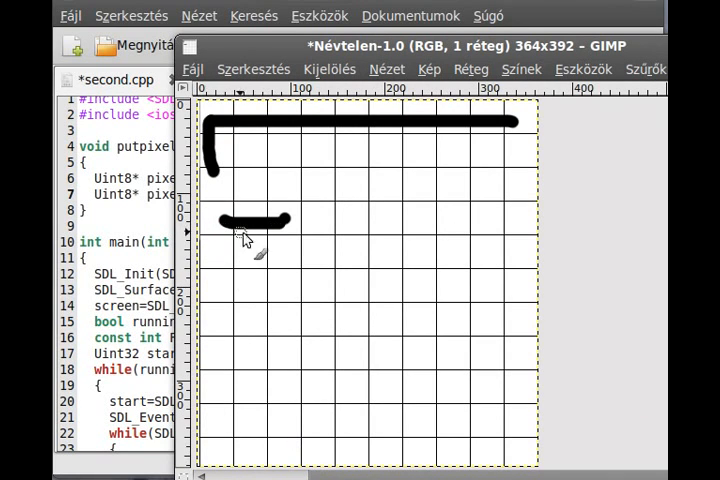
mouse_move(475, 55)
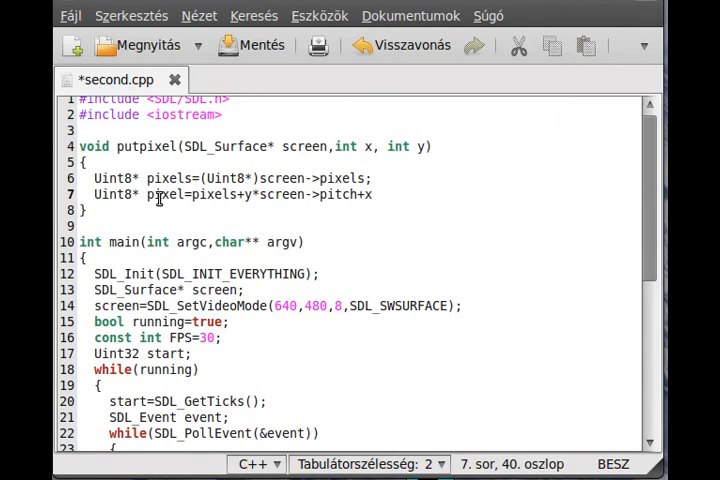
Type pixel=SDL_MapRGB(screen->format,0xff,0xff,0xff); on line 8 of putpixel
double_click(163, 194)
text(p)
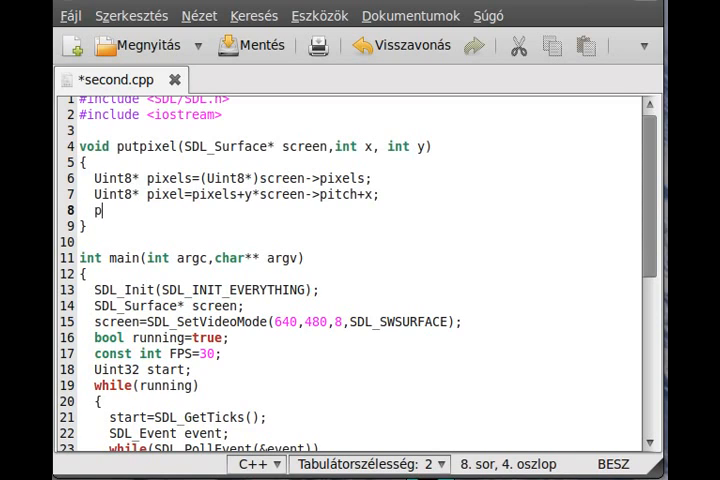
text(ixel=SDL)
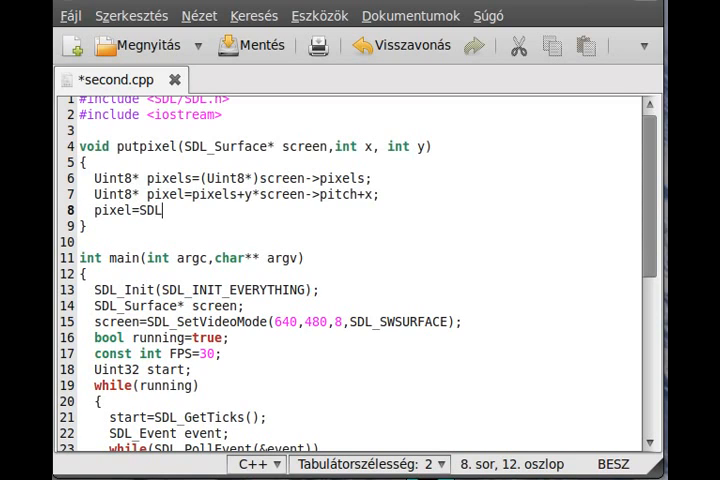
text(_Map)
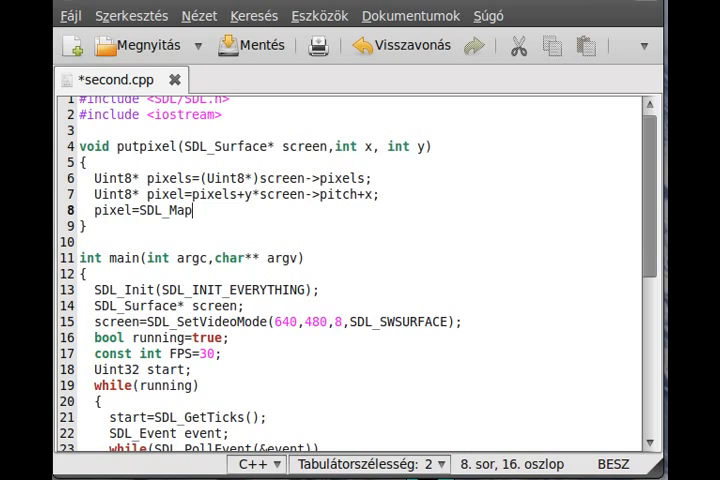
text(RGB(s)
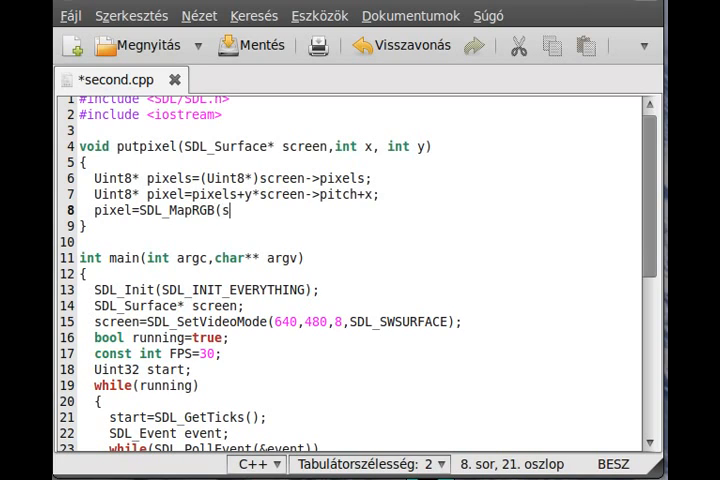
text(creen->)
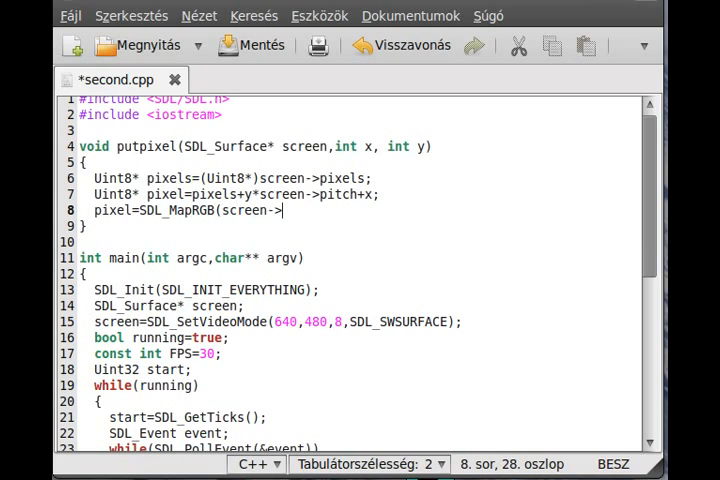
text(format,)
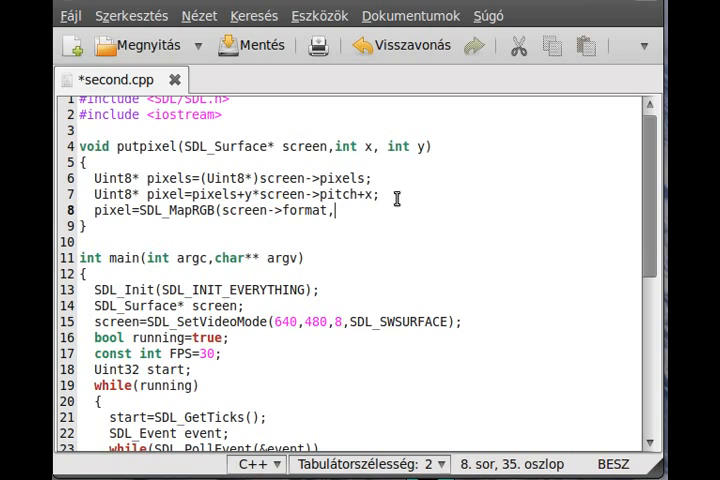
mouse_move(413, 210)
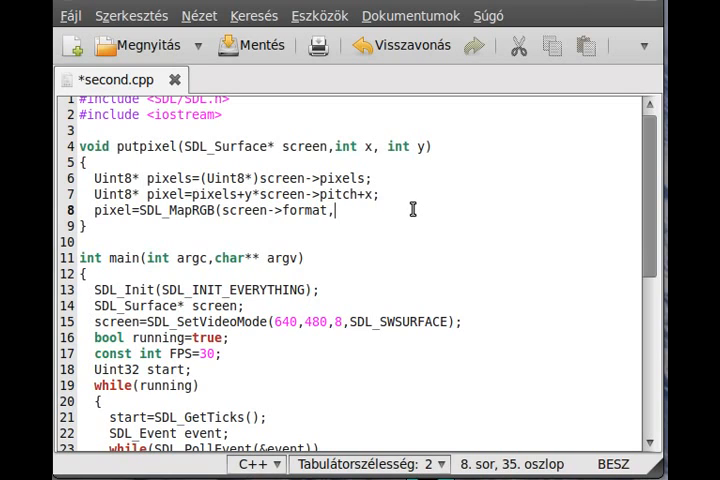
text(0)
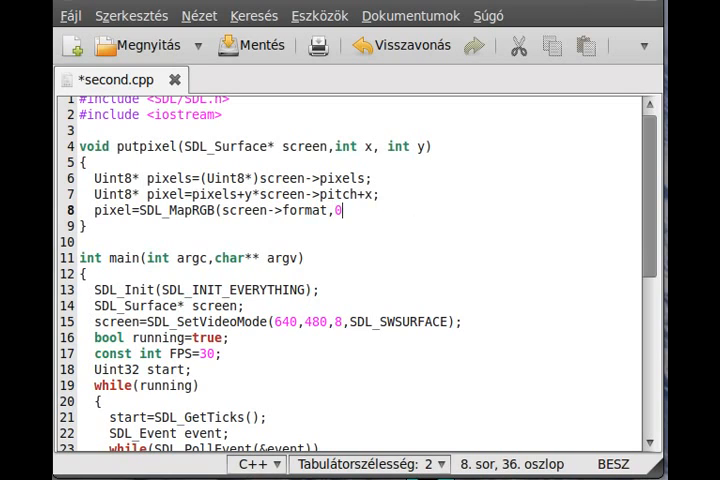
text(ff)
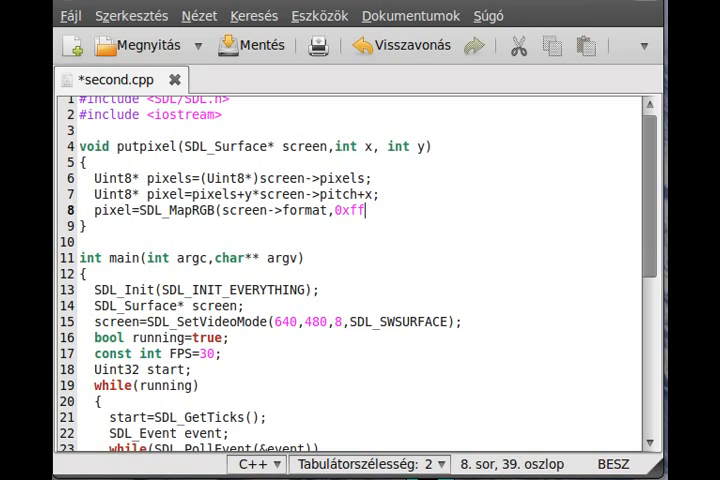
text(,0xff,0x)
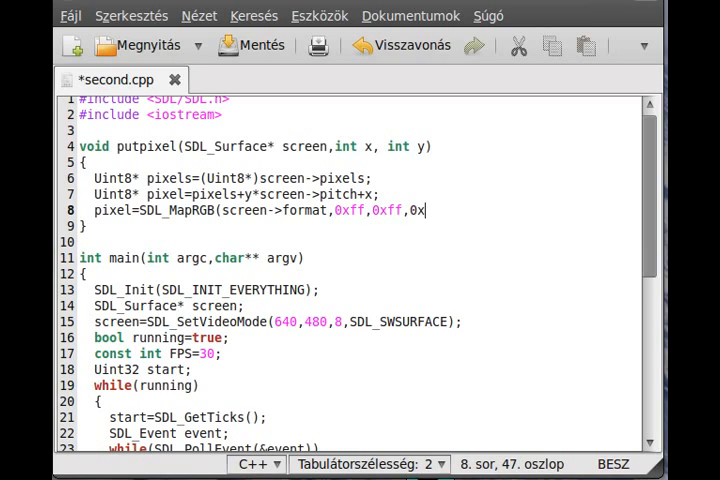
text(ff);)
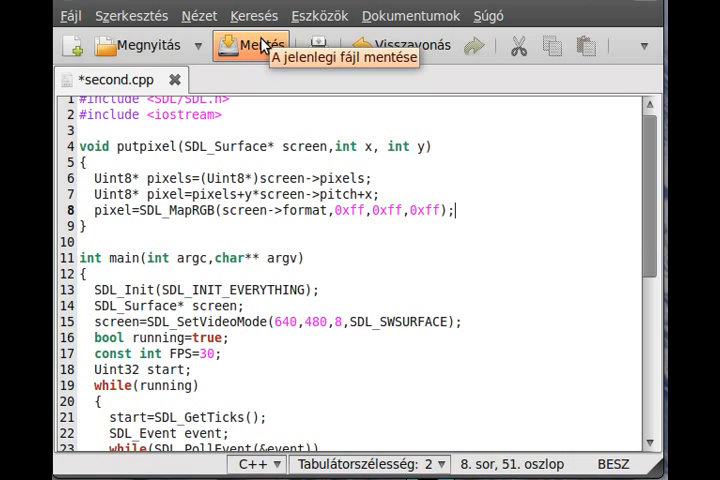
Save, add putpixel(screen,10,10); before main's while loop, and save again
click(252, 45)
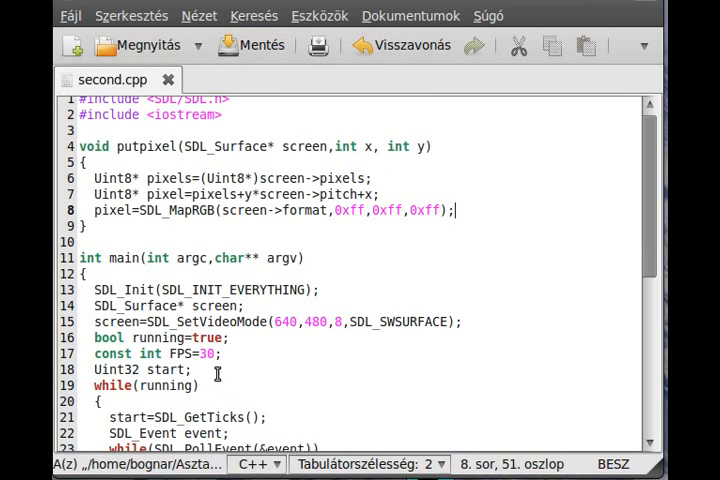
click(289, 258)
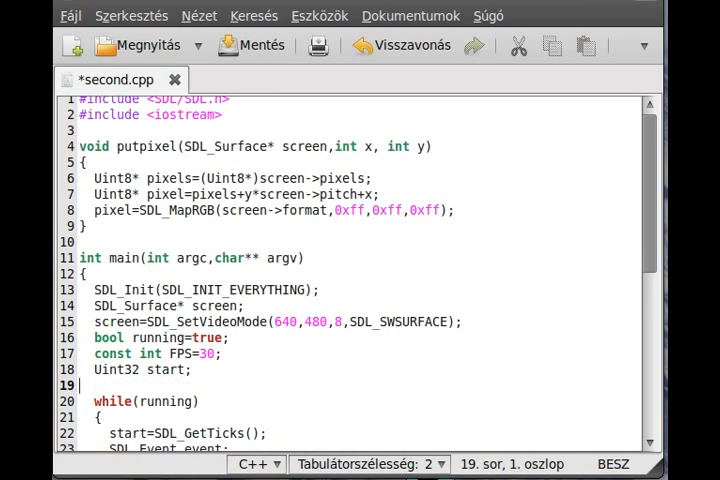
text(putpix)
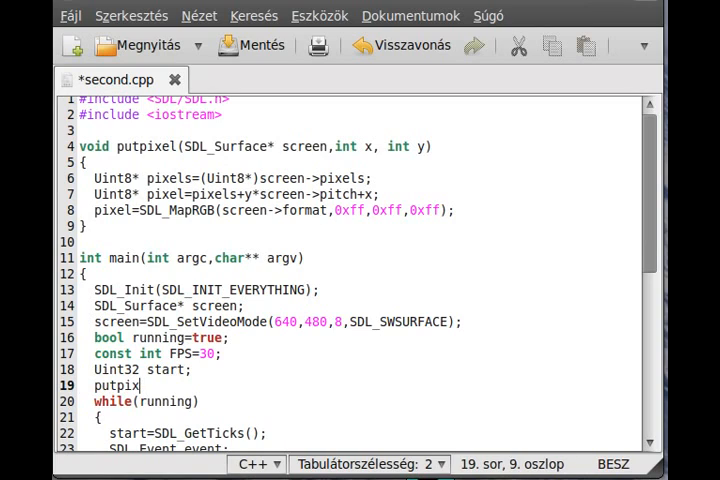
text(el(screen)
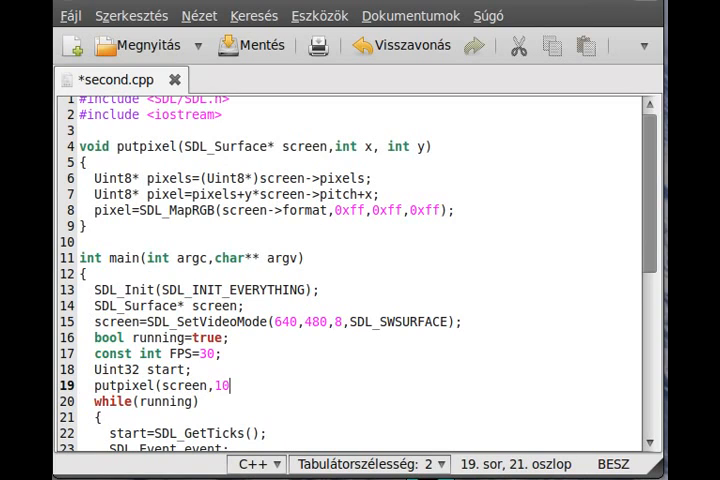
text(,10))
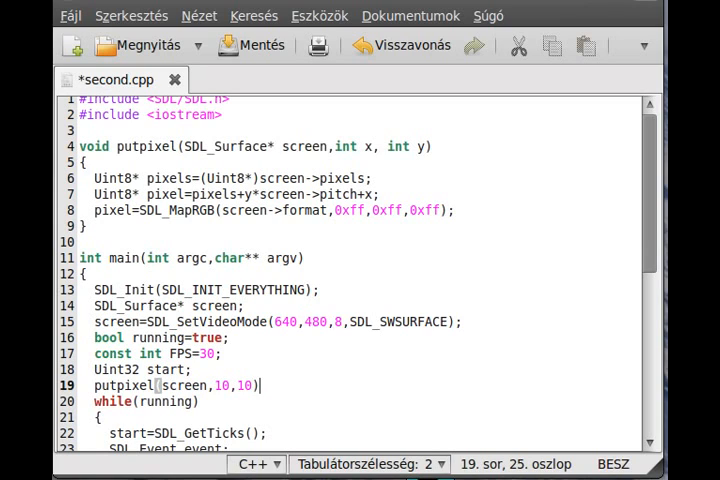
text(;)
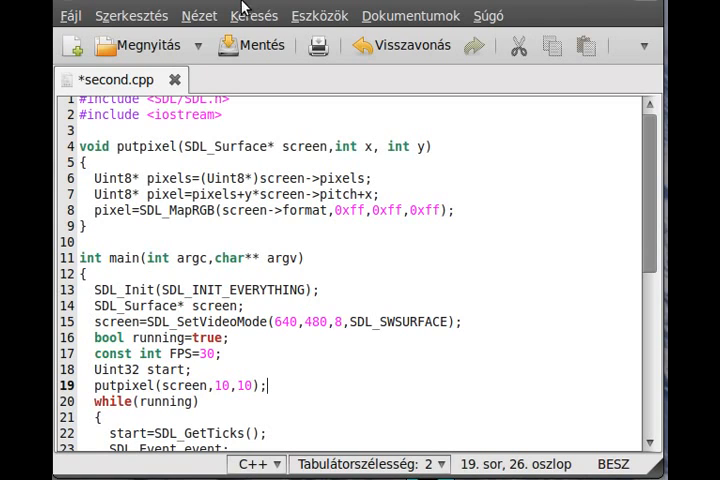
click(250, 45)
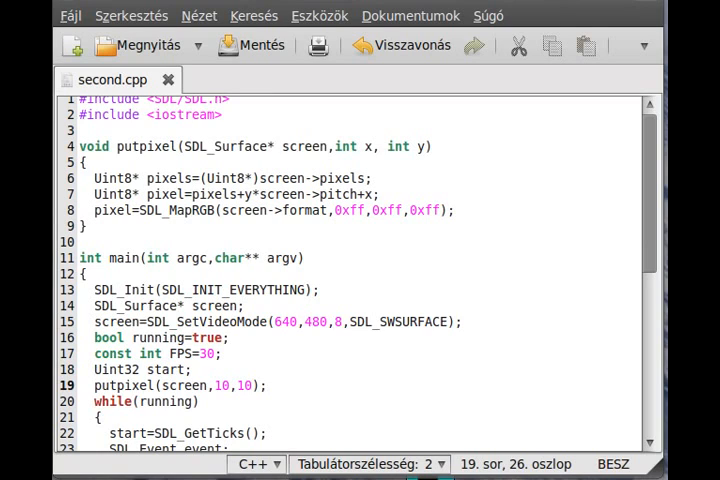
Dereference the pointer on line 8 so it reads *pixel=SDL_MapRGB(...)
click(448, 187)
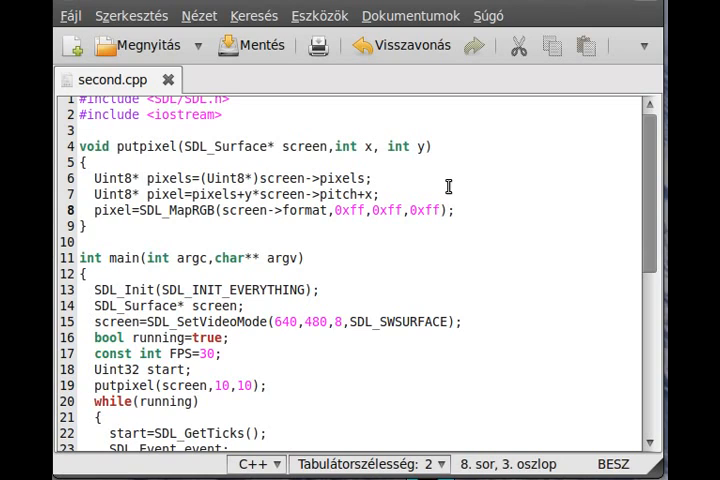
text(*)
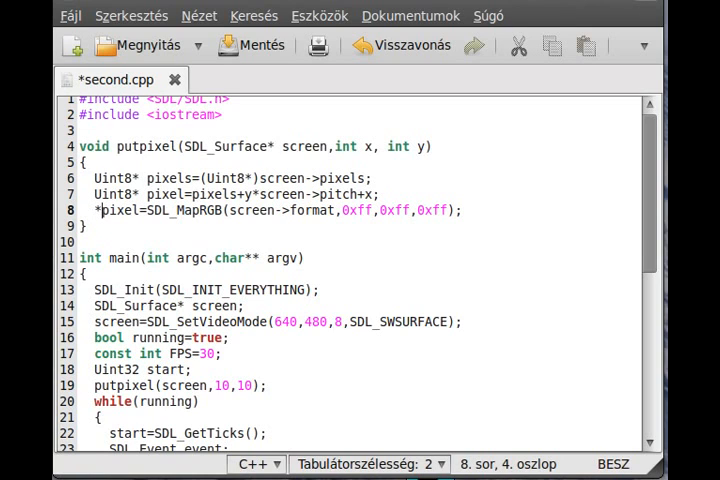
click(130, 210)
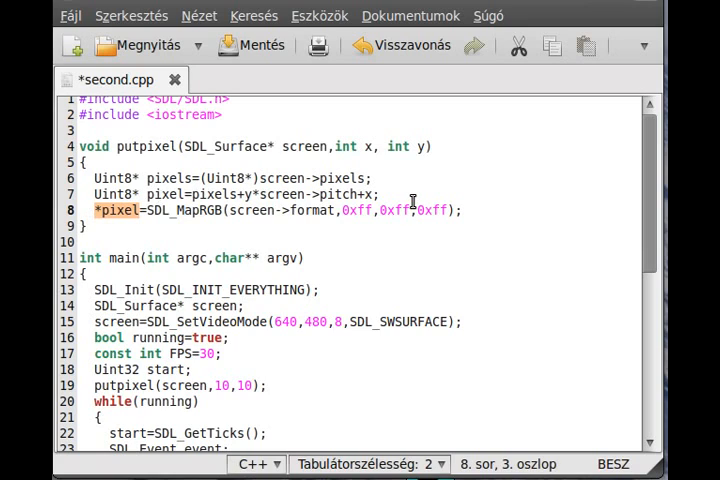
mouse_move(272, 210)
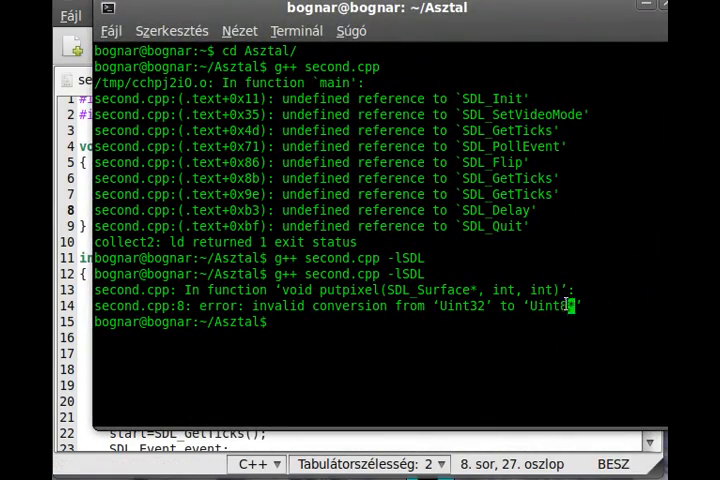
Compile with g++ second.cpp -lSDL and run ./a.out
text(g++ second.cpp -lSDL)
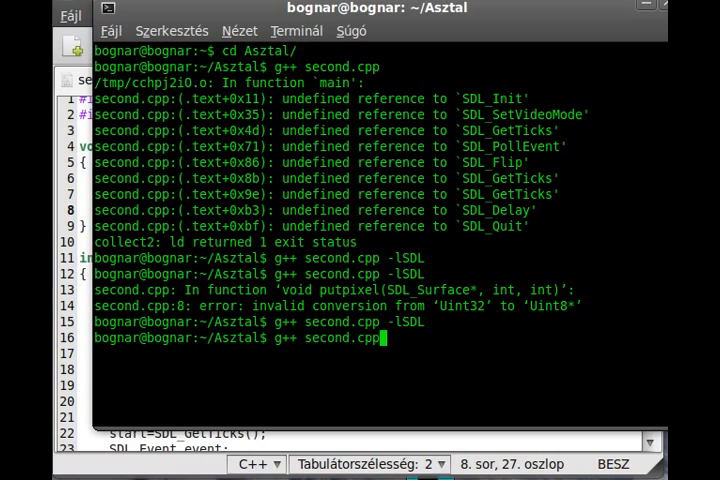
text(./a.out)
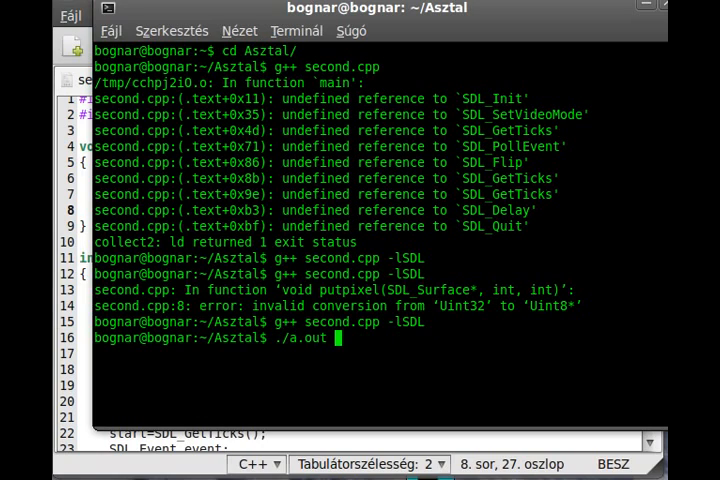
key(Return)
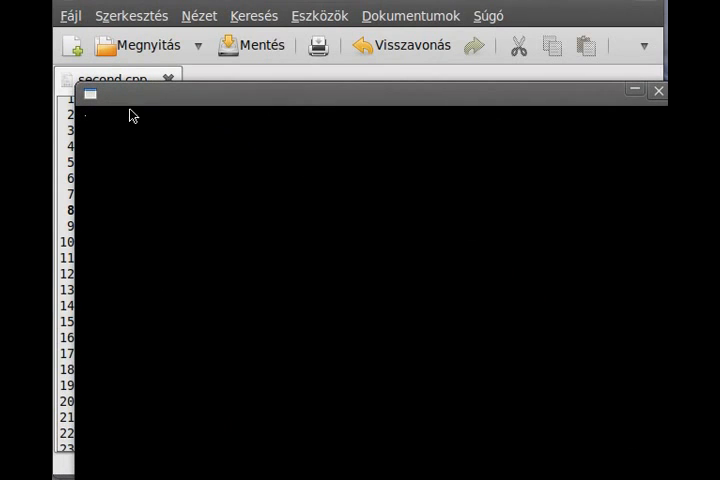
mouse_move(95, 127)
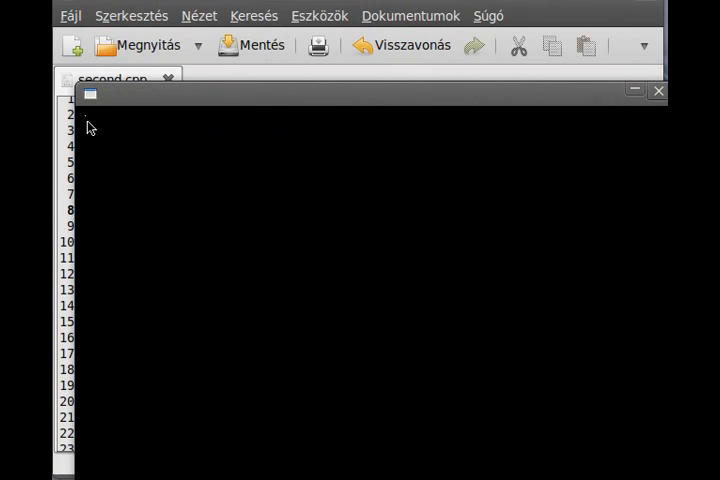
mouse_move(92, 131)
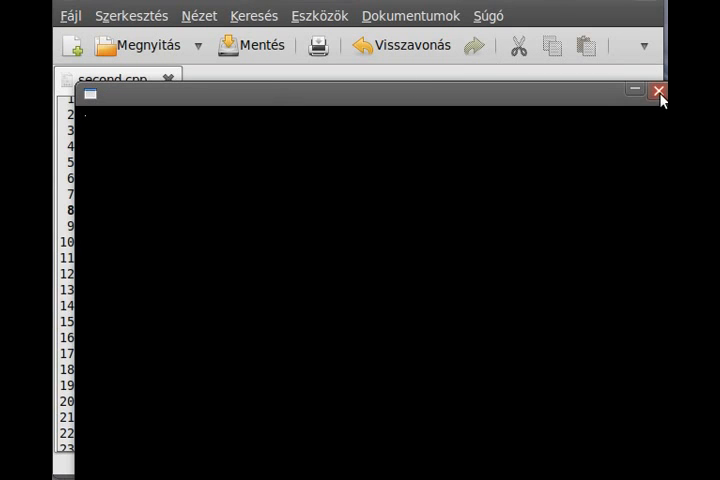
Close the SDL window showing the single white pixel on black
click(659, 91)
text(for(int i=0;)
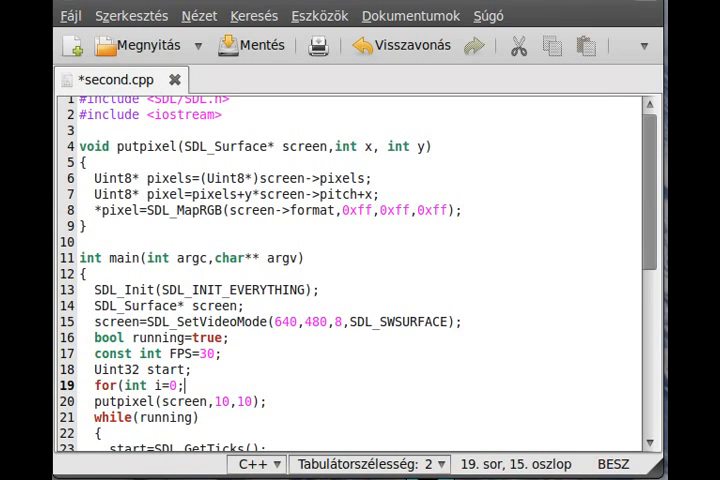
Finish the for(int i=0;i<100;i++) header, make putpixel's x argument i, and save
text(i<100)
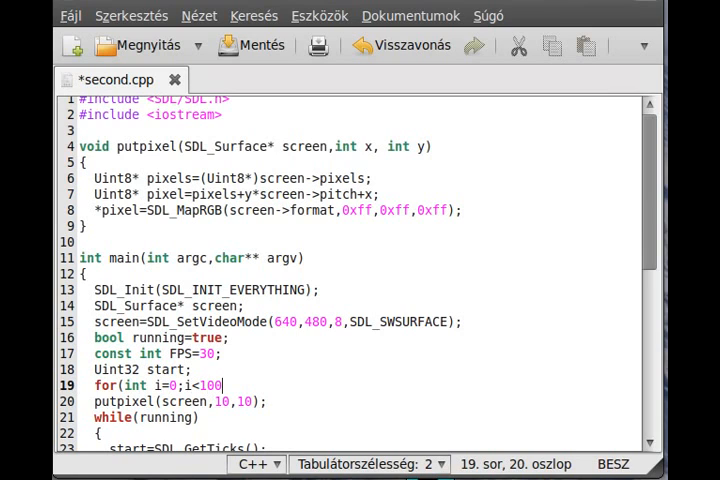
text(;i++))
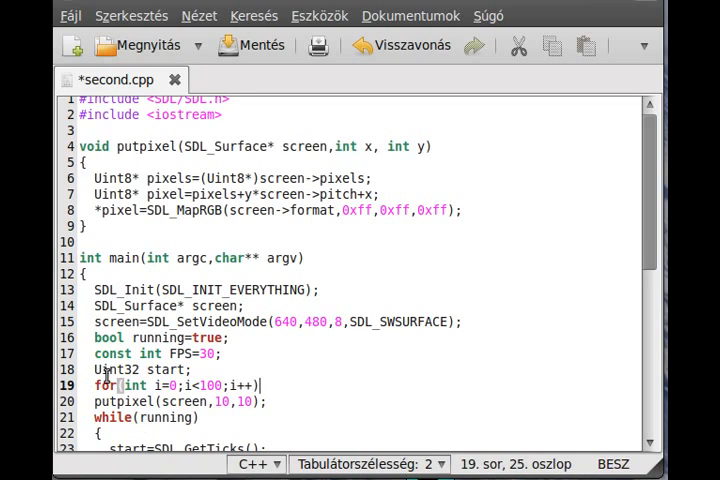
click(230, 401)
text(i)
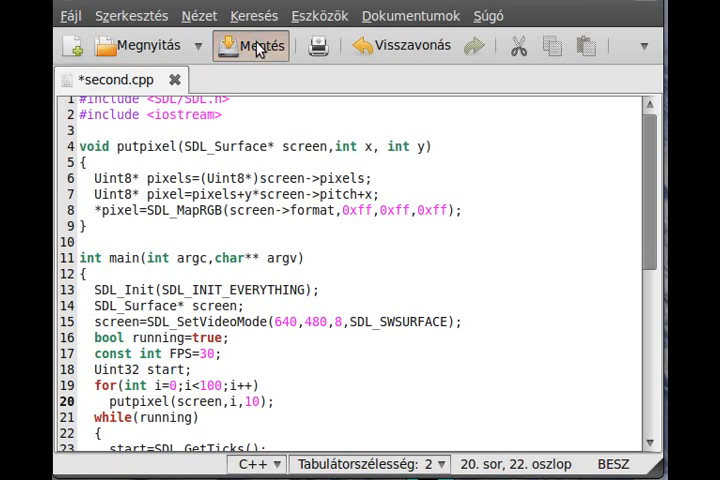
click(258, 46)
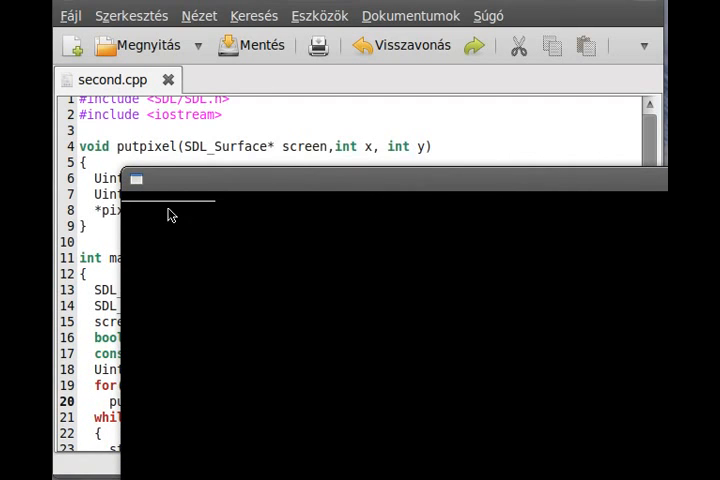
mouse_move(182, 226)
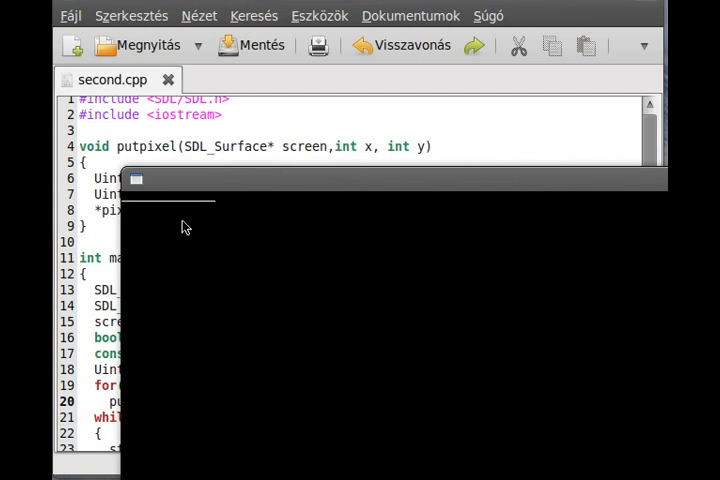
mouse_move(552, 231)
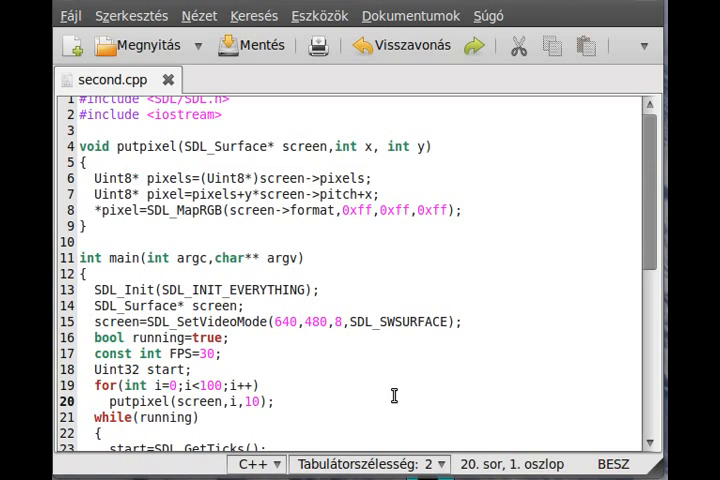
mouse_move(113, 210)
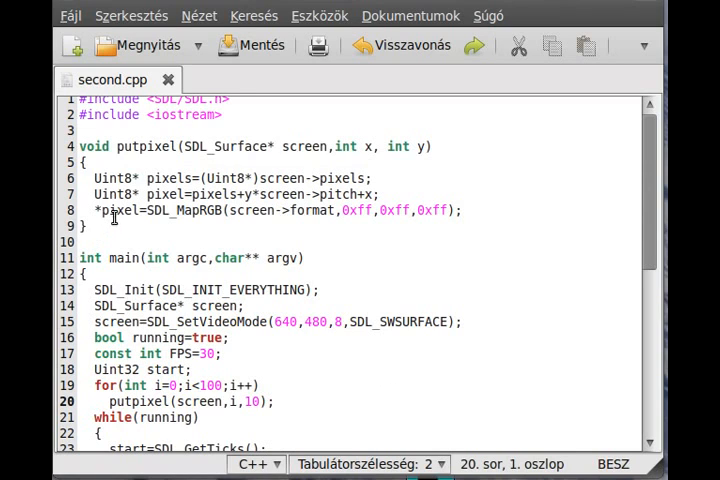
mouse_move(311, 289)
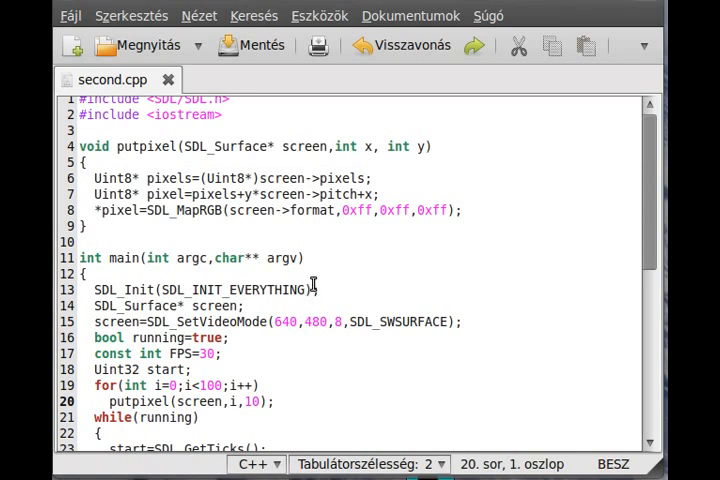
mouse_move(313, 412)
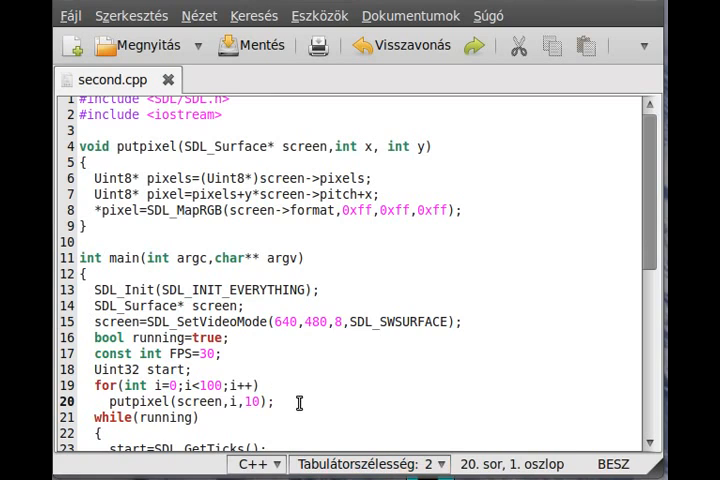
click(180, 384)
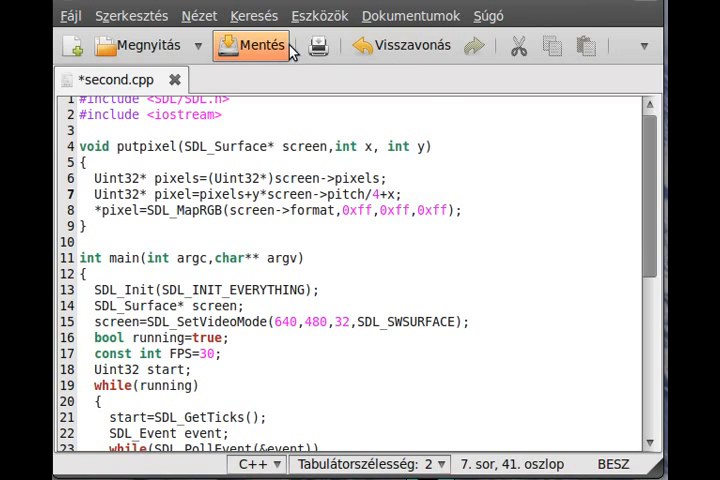
mouse_move(263, 47)
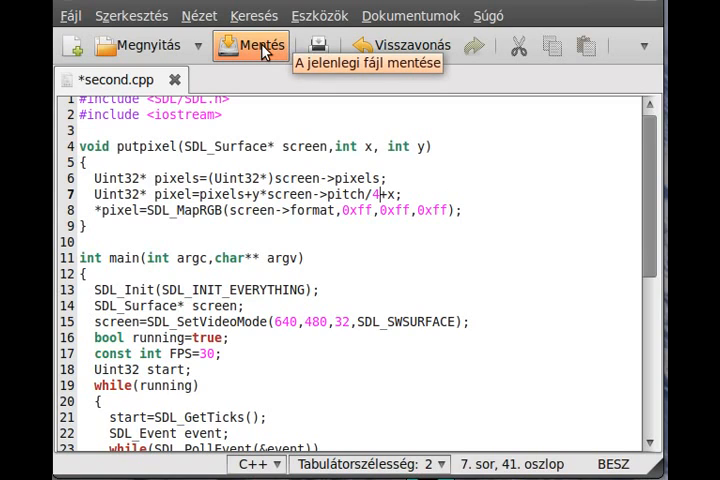
Save the Uint32 and pitch/4 edits, change the video mode depth to 32 bpp, and save again
click(256, 45)
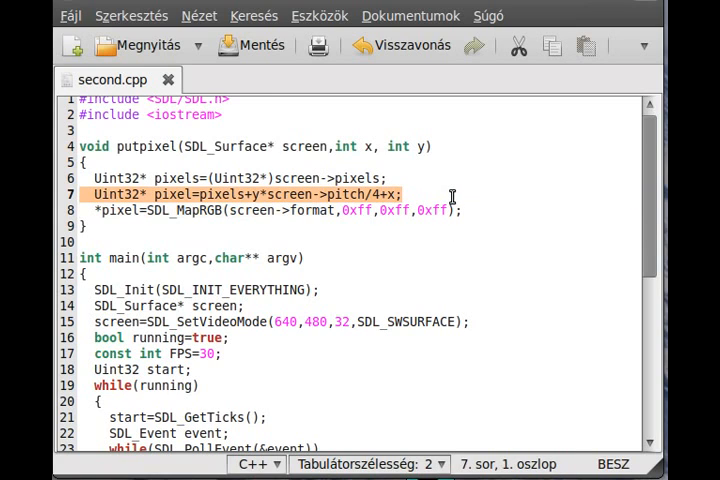
click(356, 194)
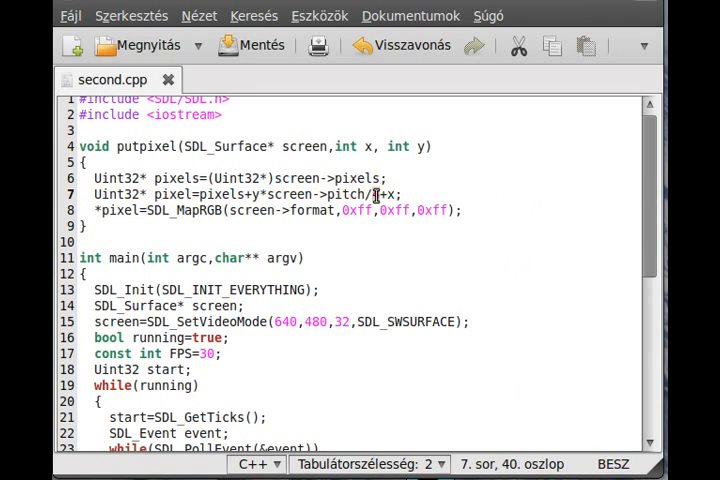
click(340, 322)
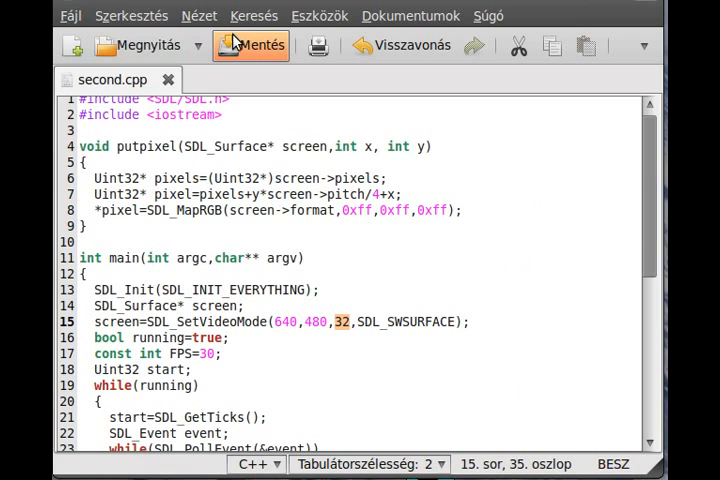
click(250, 45)
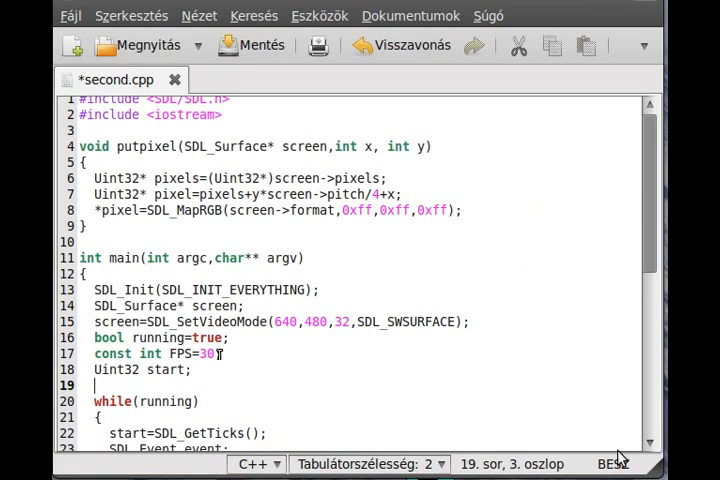
Insert putpixel(screen,10,10); before the while loop and save second.cpp
text(putpixel()
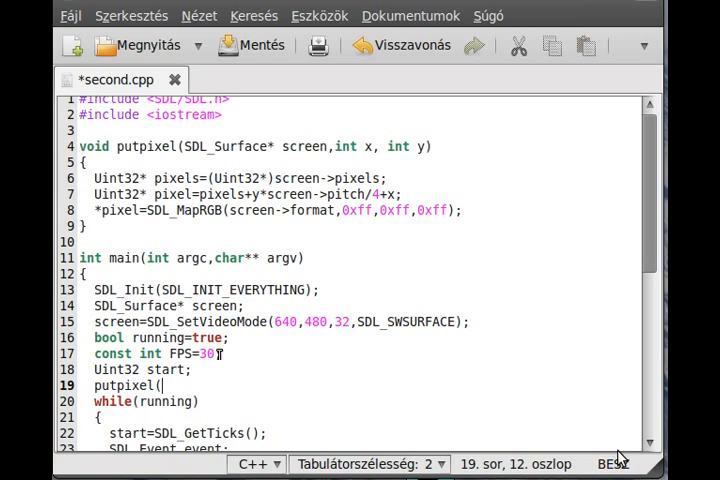
text(screen,)
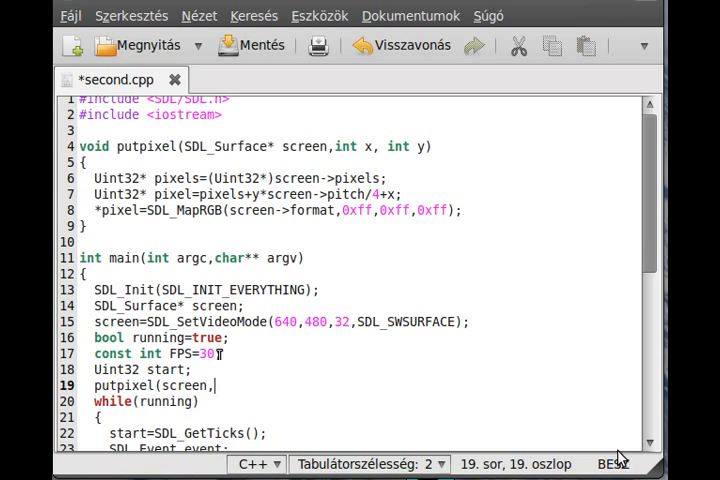
text(10,10);)
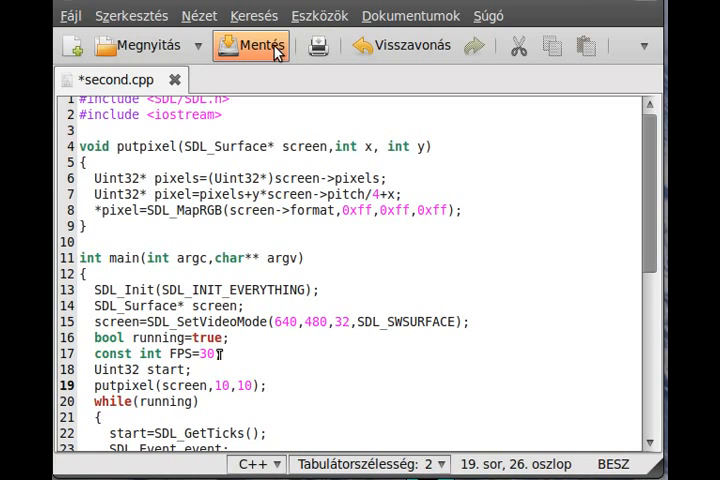
click(252, 45)
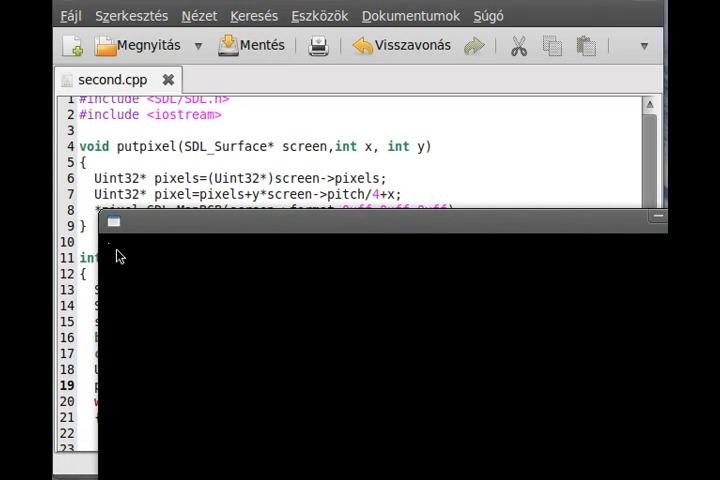
mouse_move(153, 250)
text(for)
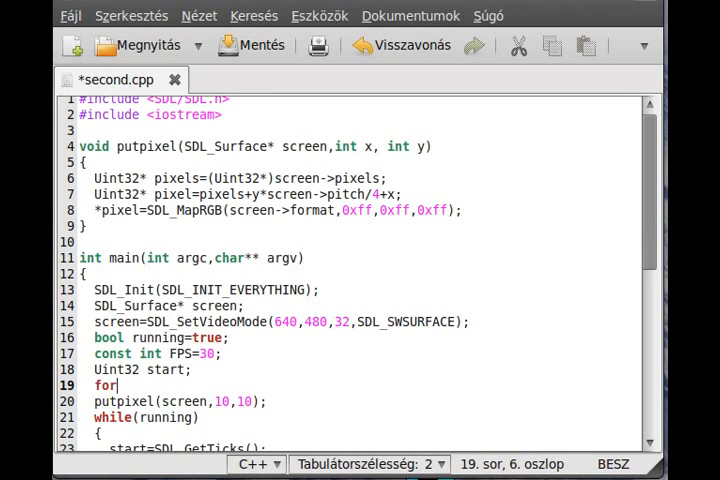
Add a for(int i=0;i<100;i++) loop around putpixel(screen,i,10) and save
text((int i=0;)
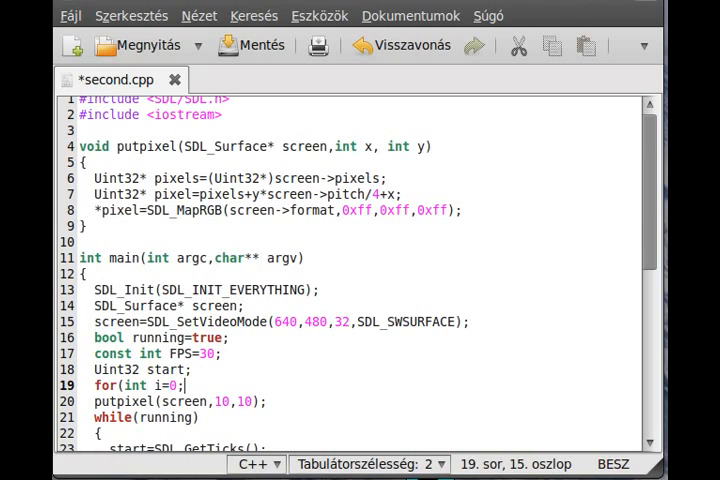
text(i<100;)
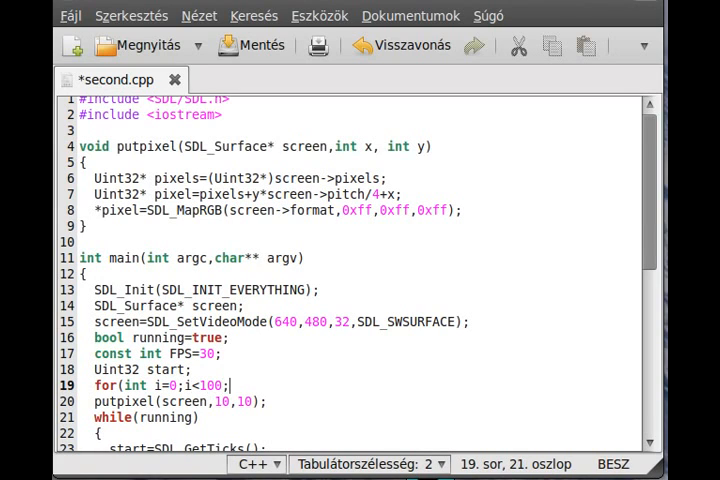
text(i++)
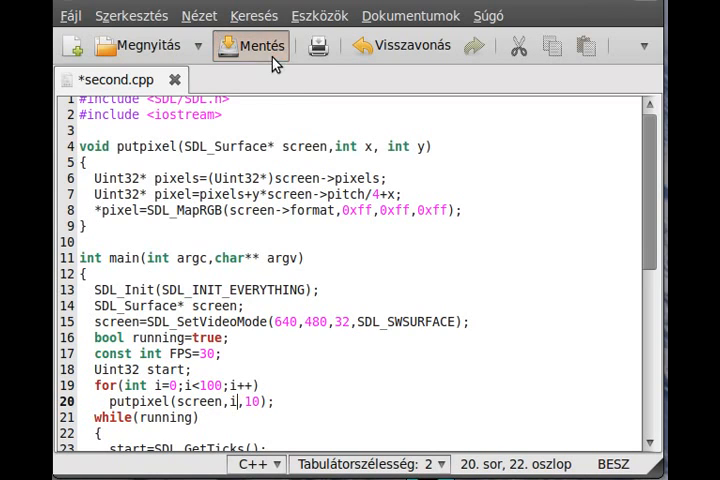
click(261, 45)
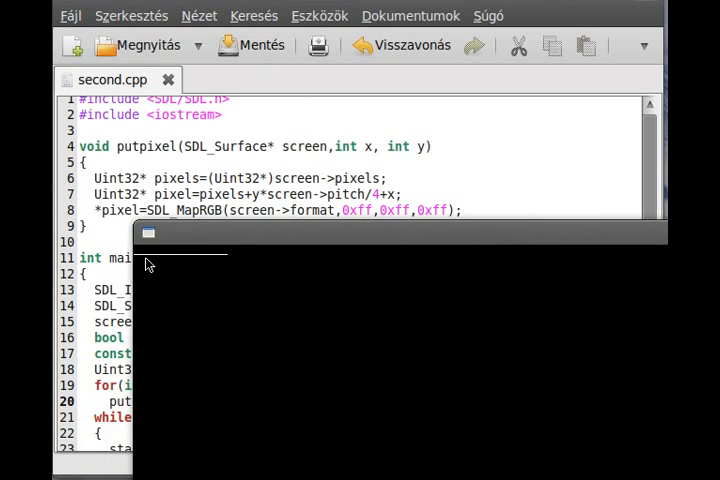
mouse_move(478, 280)
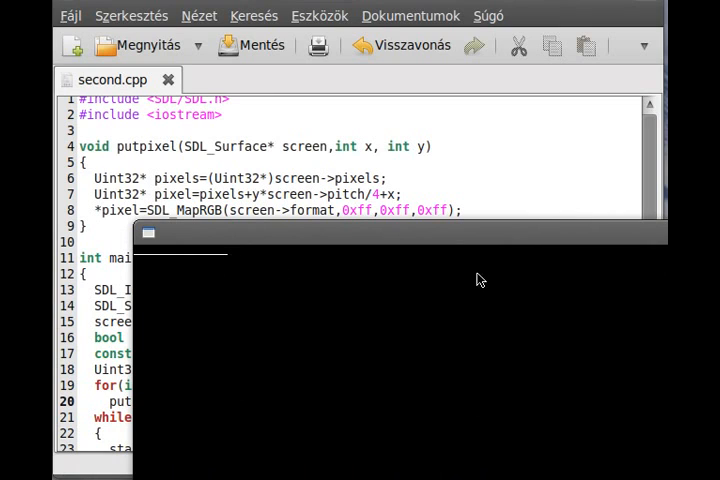